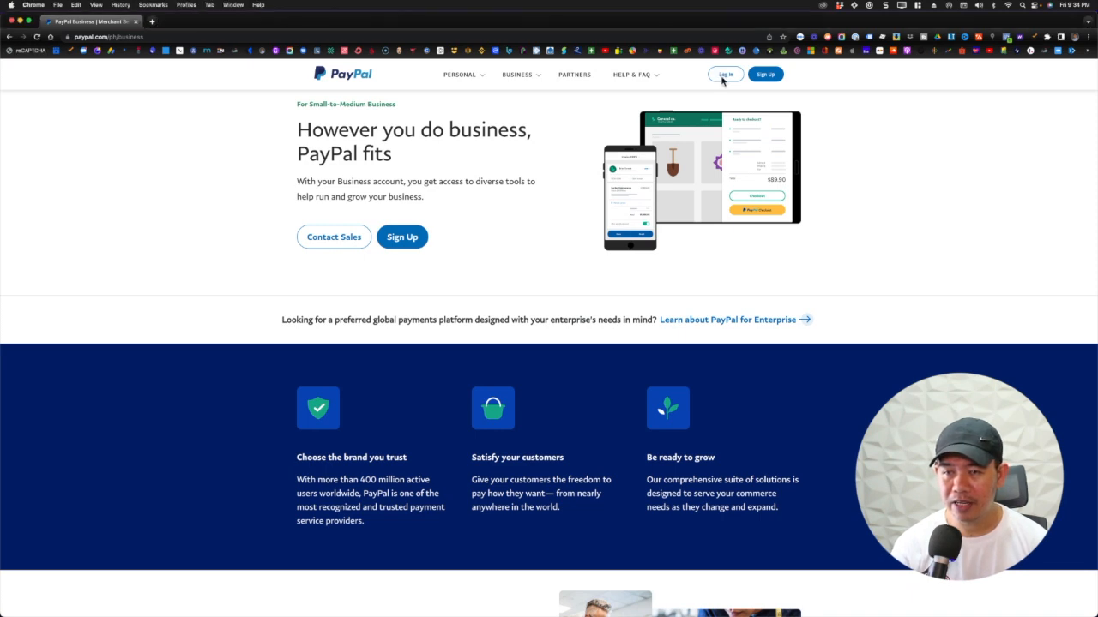
# - Log in to PayPal with the 1Password-saved password and verify with the 6-digit security code
pyautogui.click(725, 74)
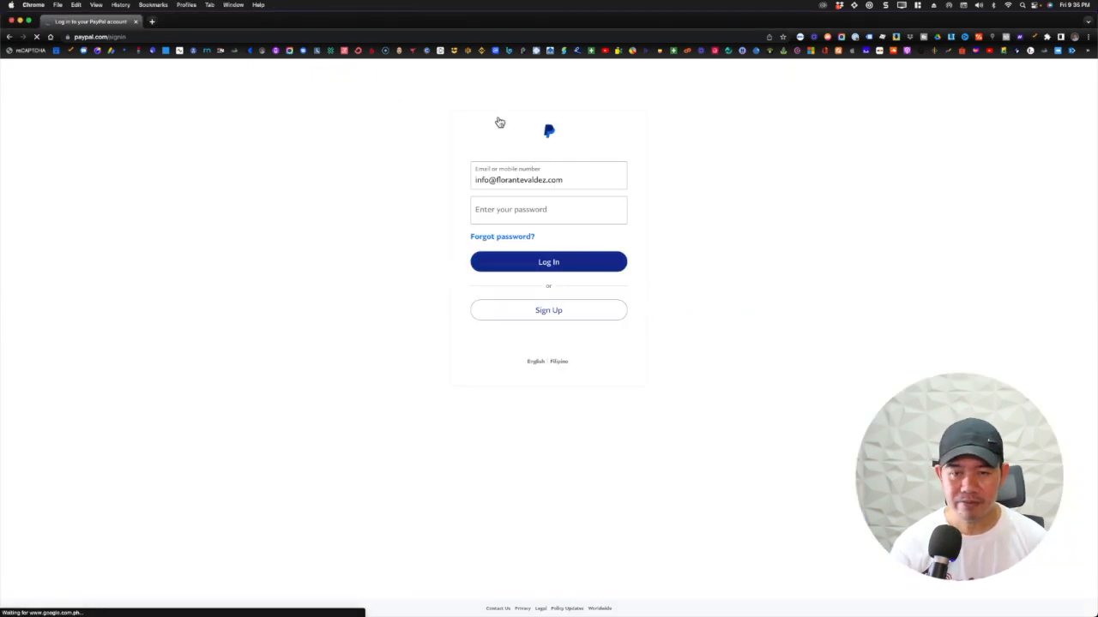
pyautogui.click(548, 210)
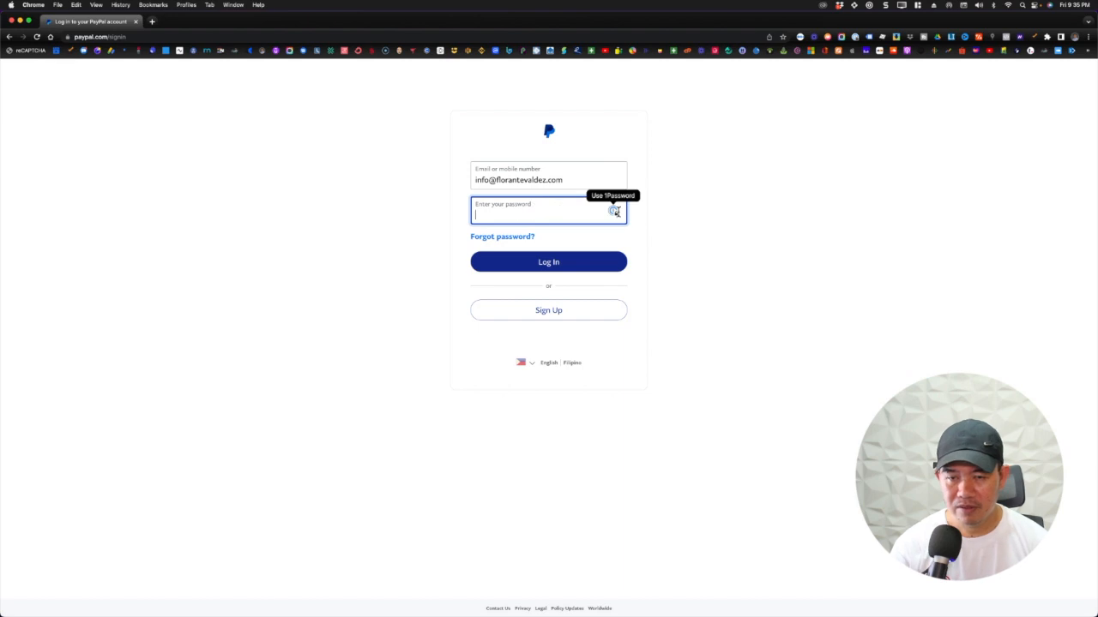
pyautogui.click(615, 210)
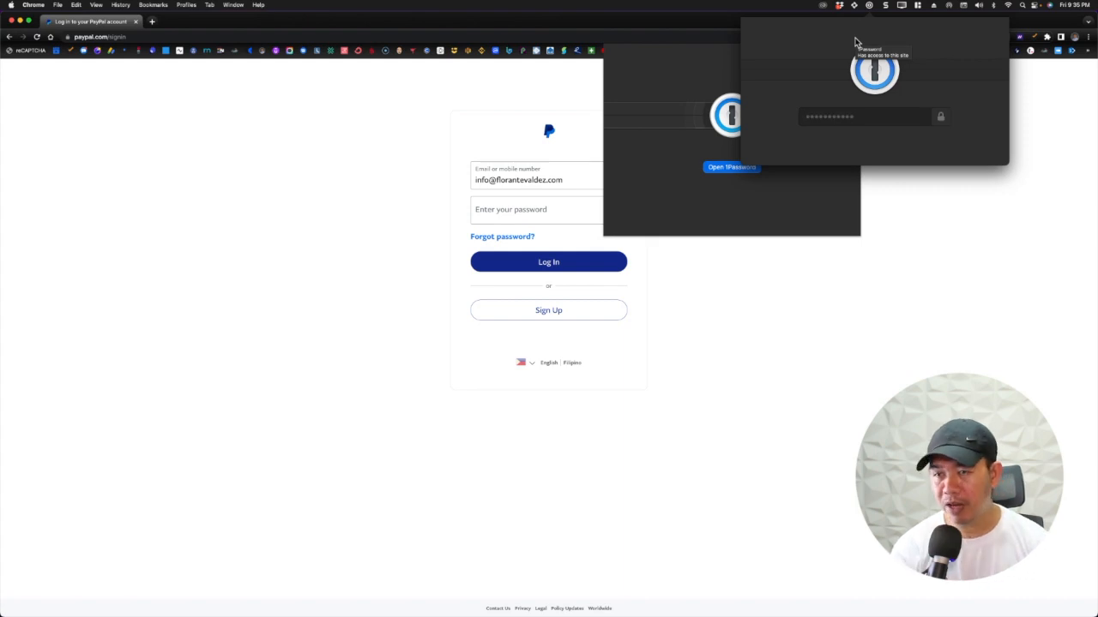
pyautogui.click(854, 36)
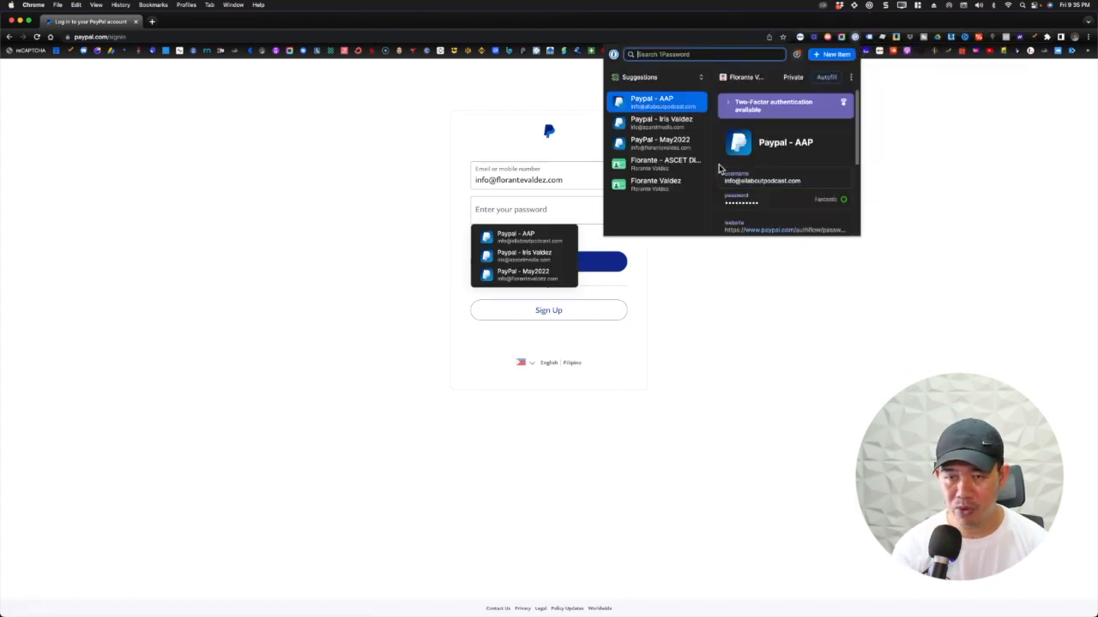
pyautogui.click(523, 256)
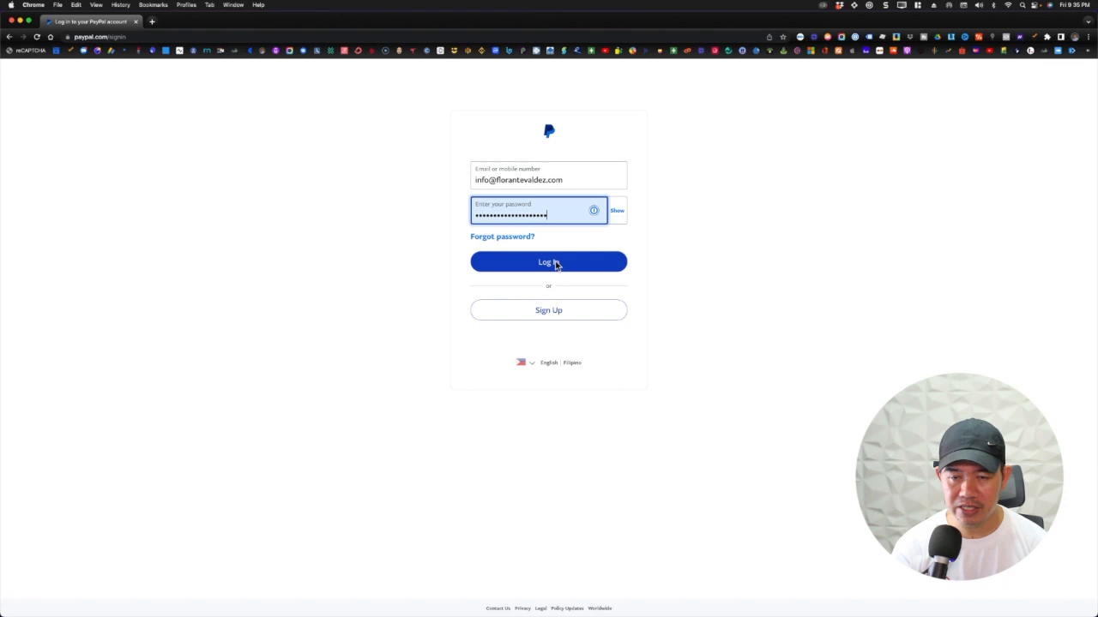
pyautogui.click(548, 262)
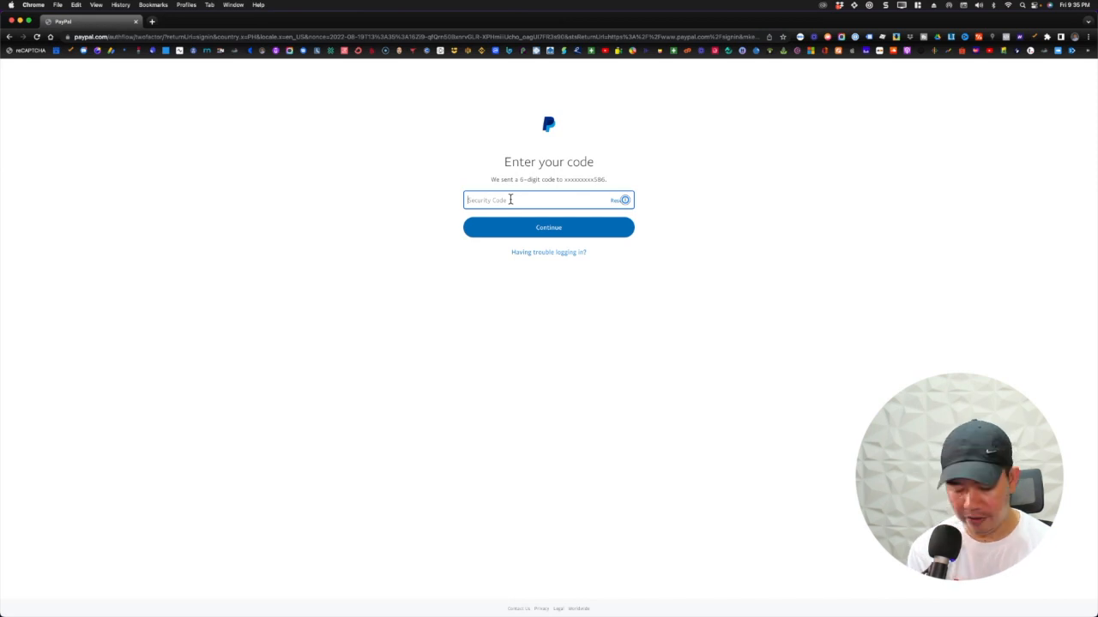
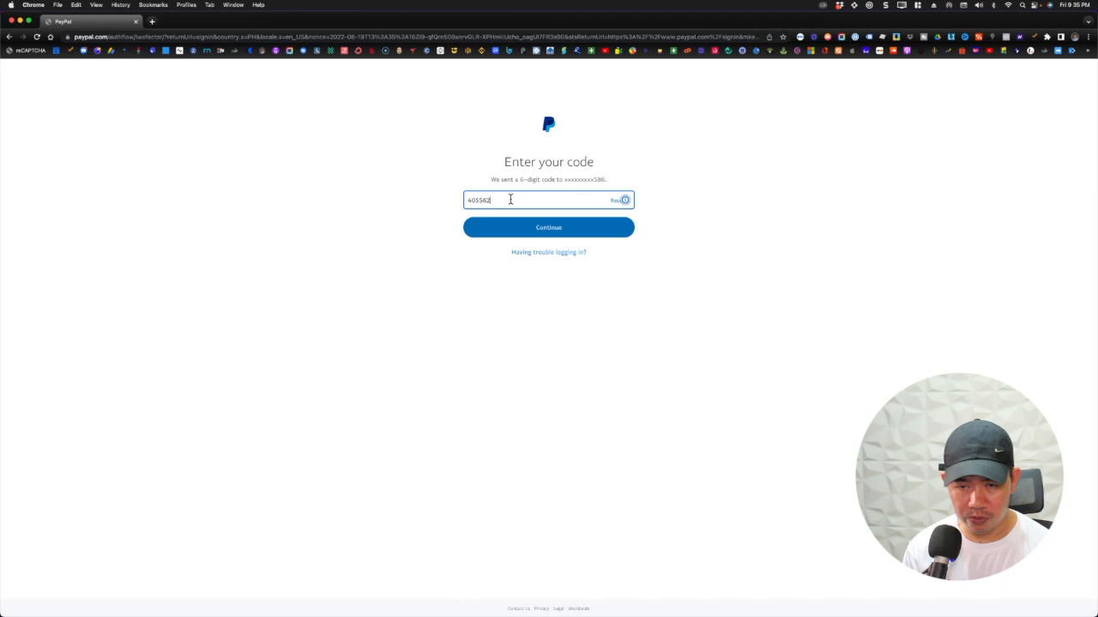
pyautogui.click(548, 227)
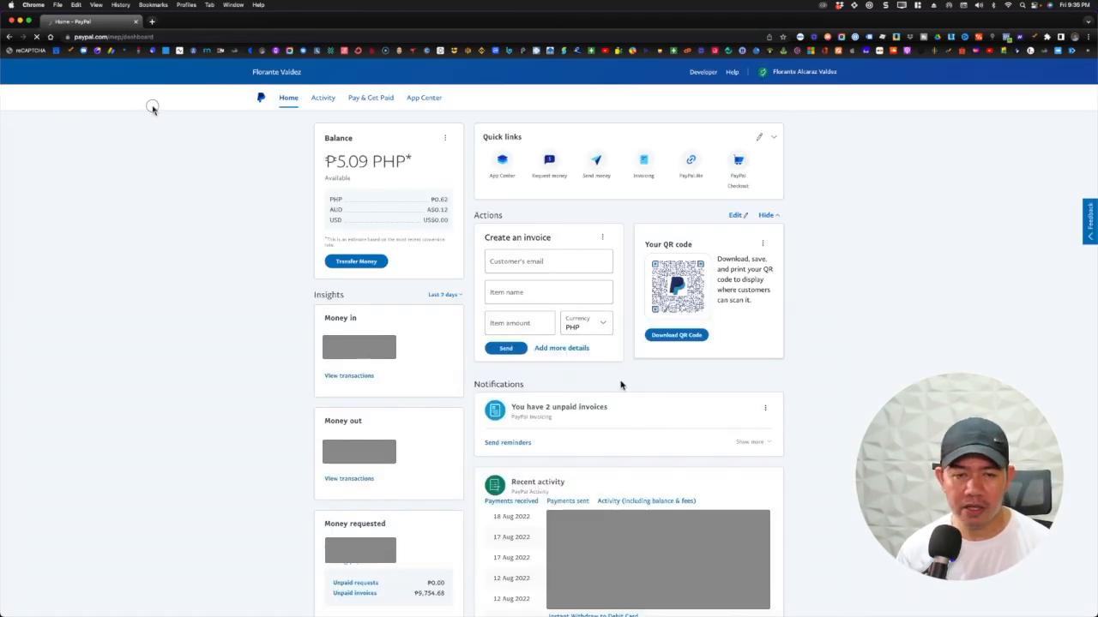
pyautogui.moveTo(159, 266)
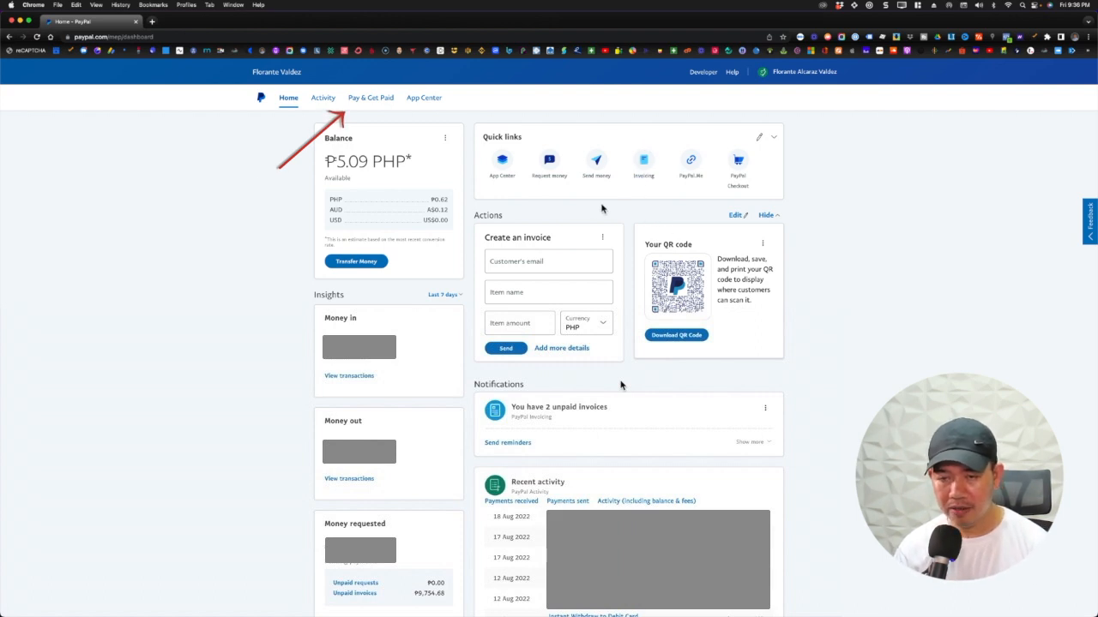
pyautogui.moveTo(359, 112)
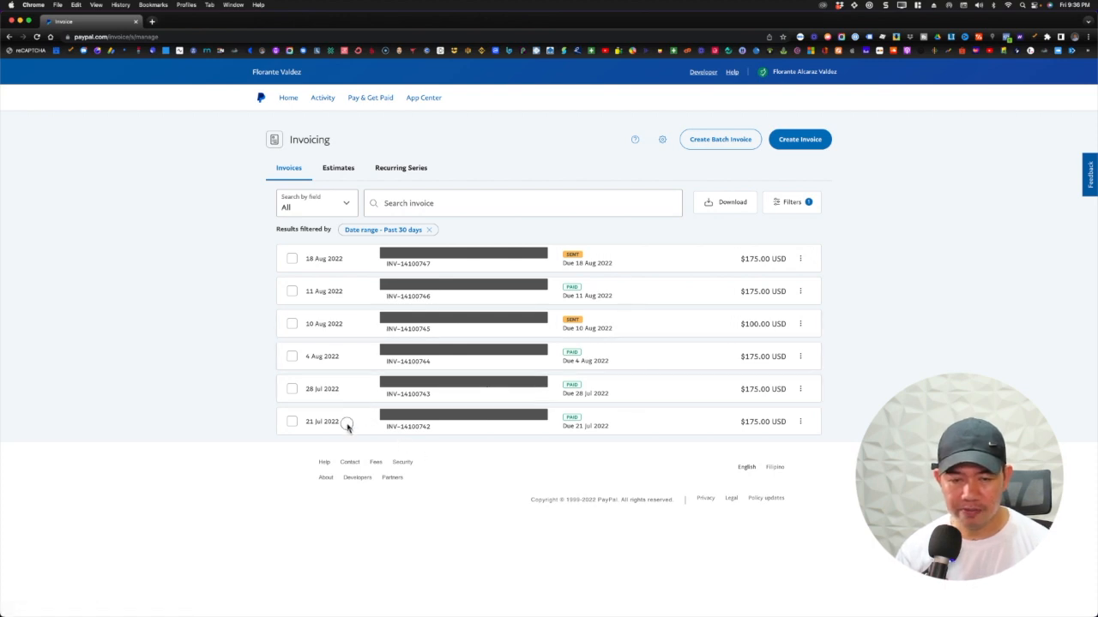
pyautogui.moveTo(521, 388)
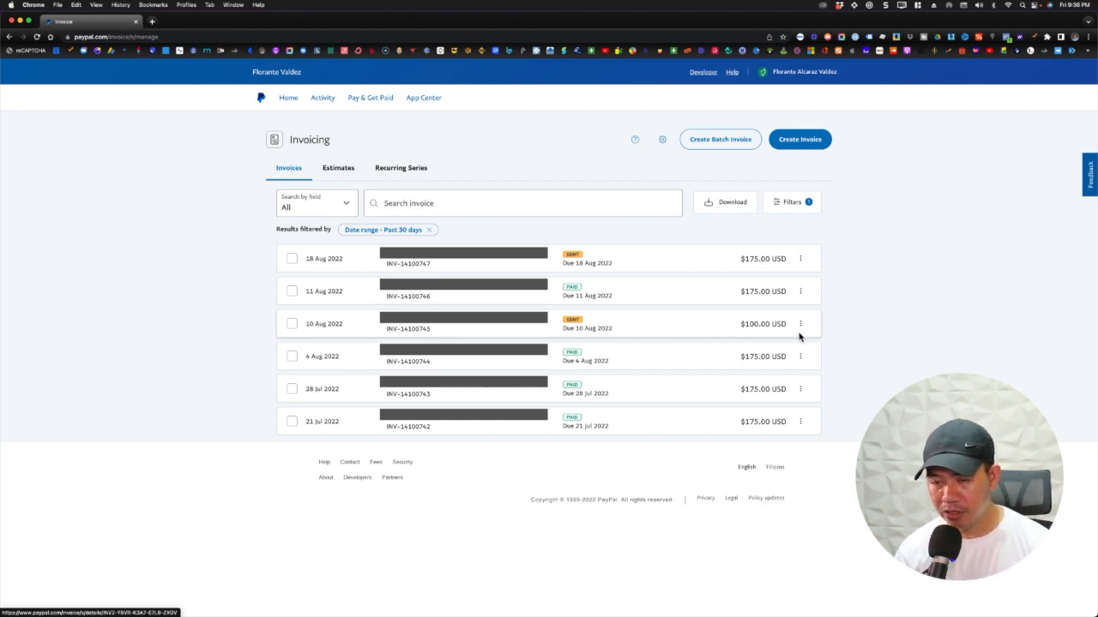
pyautogui.moveTo(800, 323)
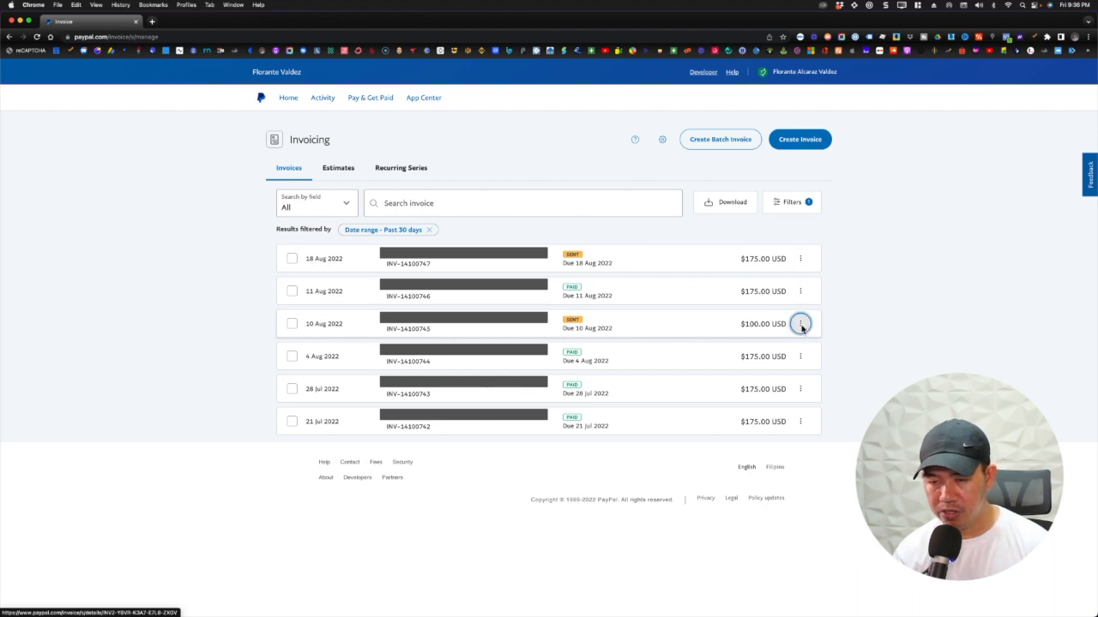
# - Open the 10 Aug 2022 $100.00 invoice INV-14100745 from the Invoicing list
pyautogui.click(799, 323)
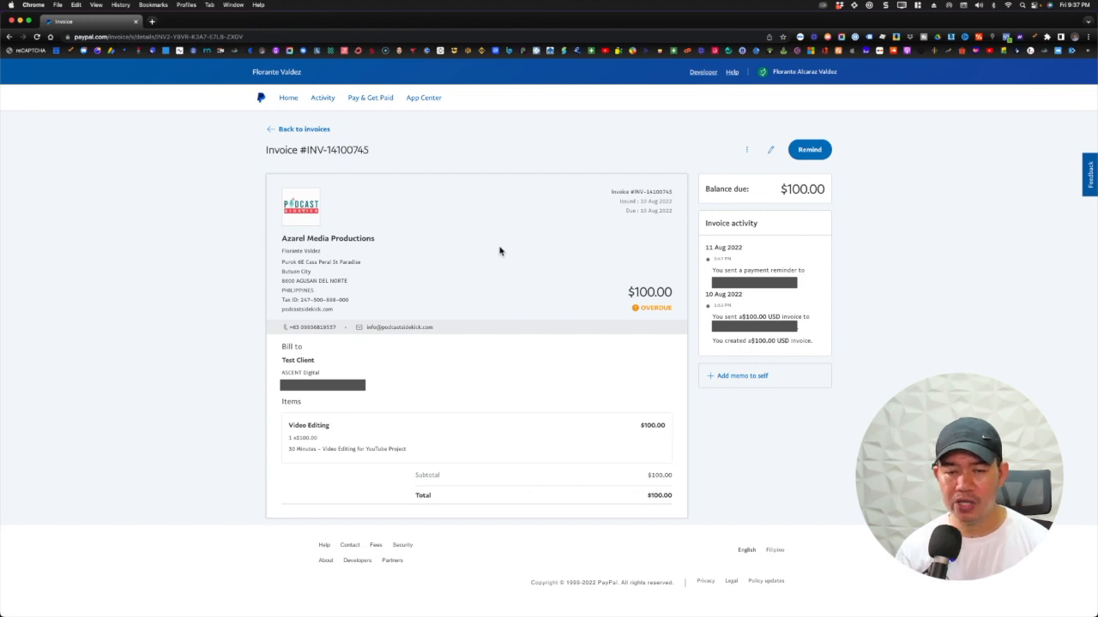
pyautogui.moveTo(515, 351)
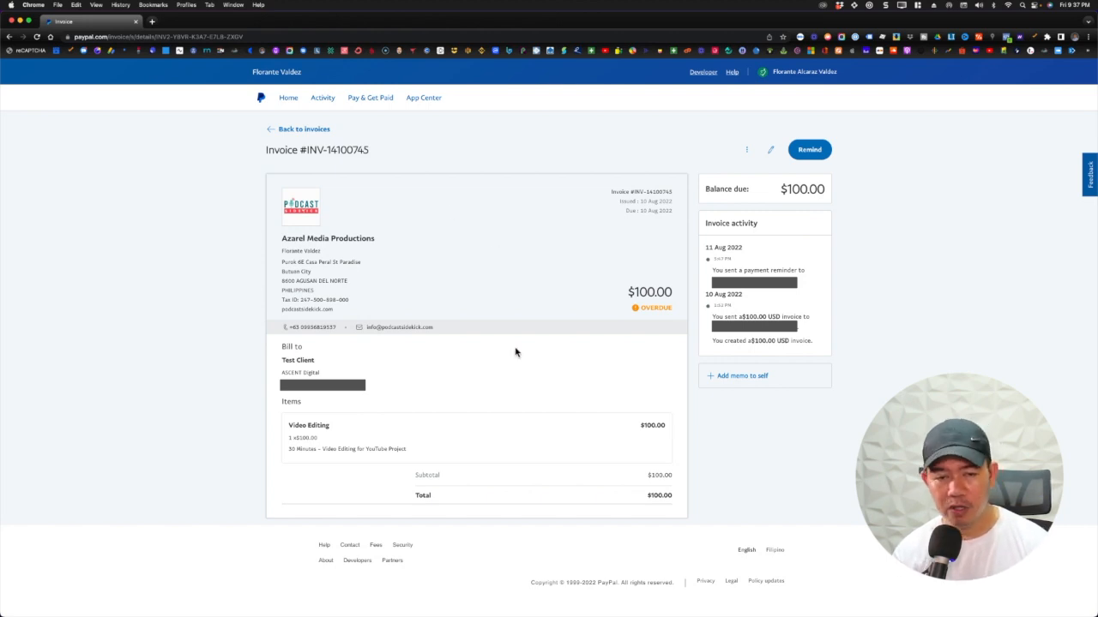
pyautogui.moveTo(527, 266)
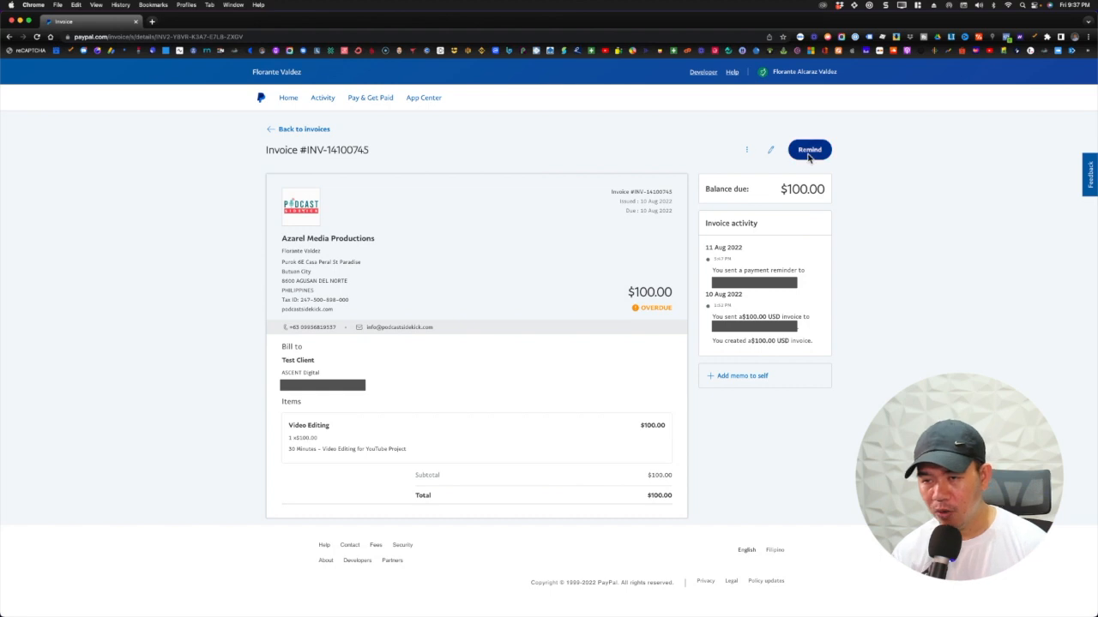
# - Start a reminder for INV-14100745 with 'Get a copy of the reminder' unchecked
pyautogui.click(809, 149)
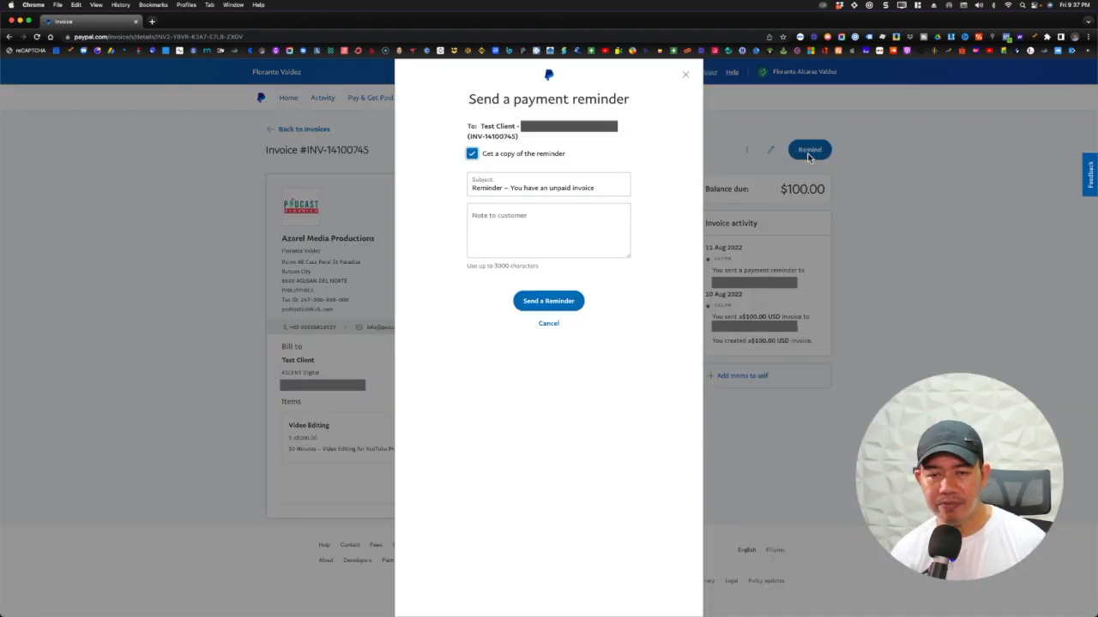
pyautogui.moveTo(621, 140)
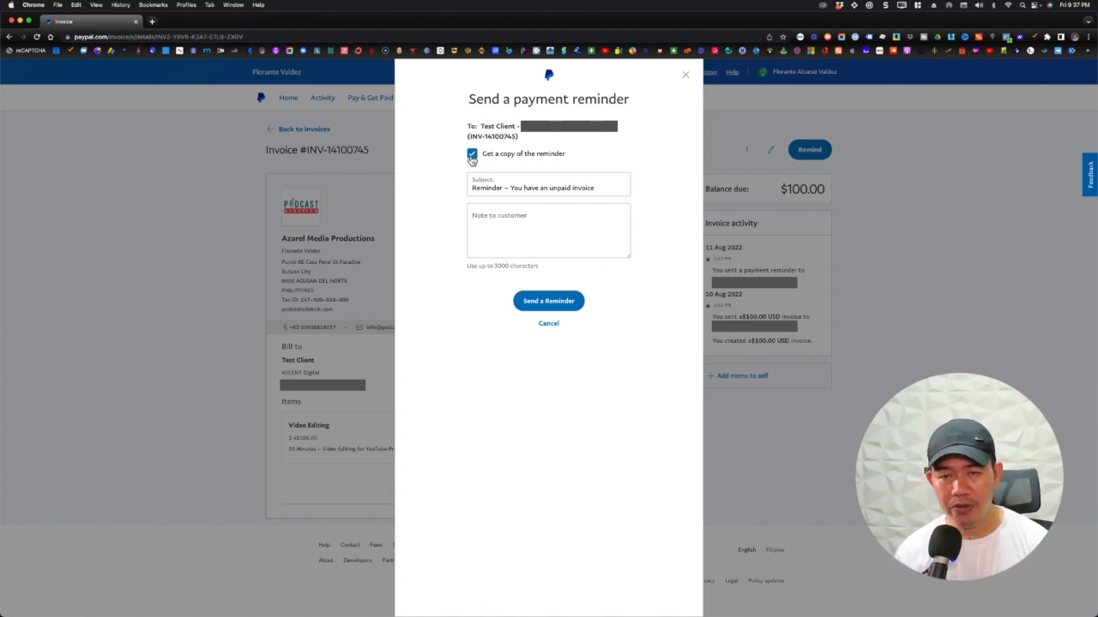
pyautogui.click(471, 154)
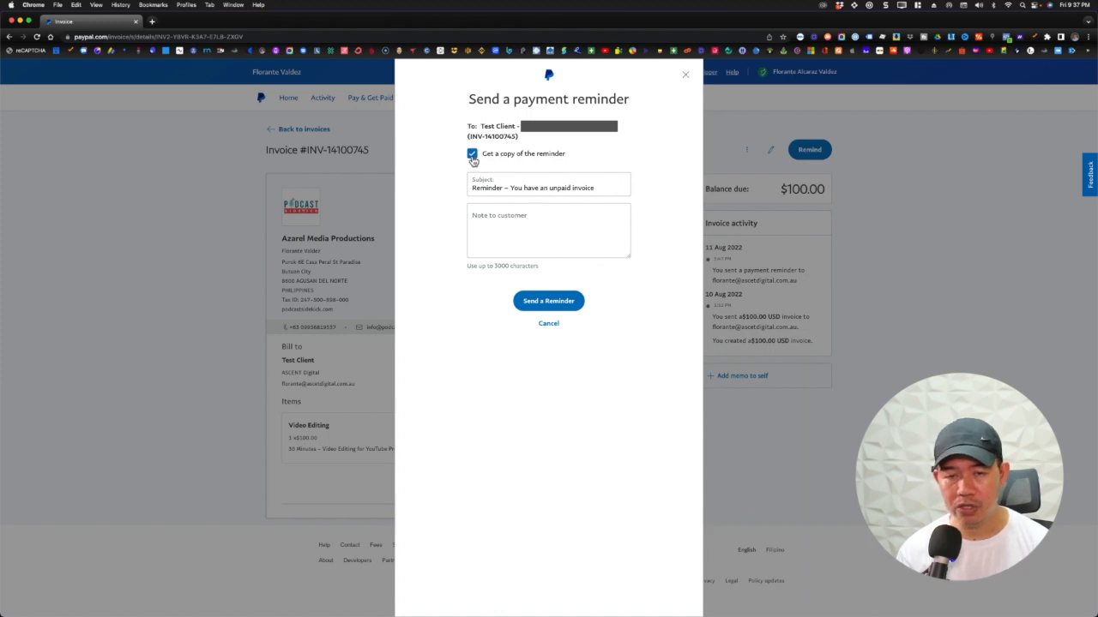
pyautogui.click(472, 153)
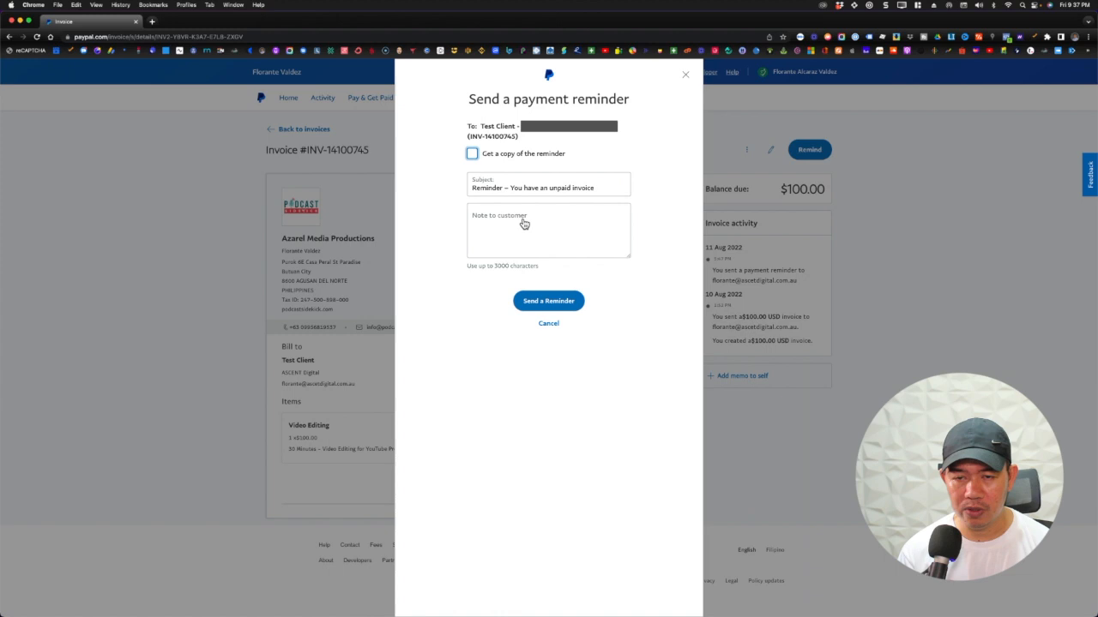
pyautogui.click(547, 230)
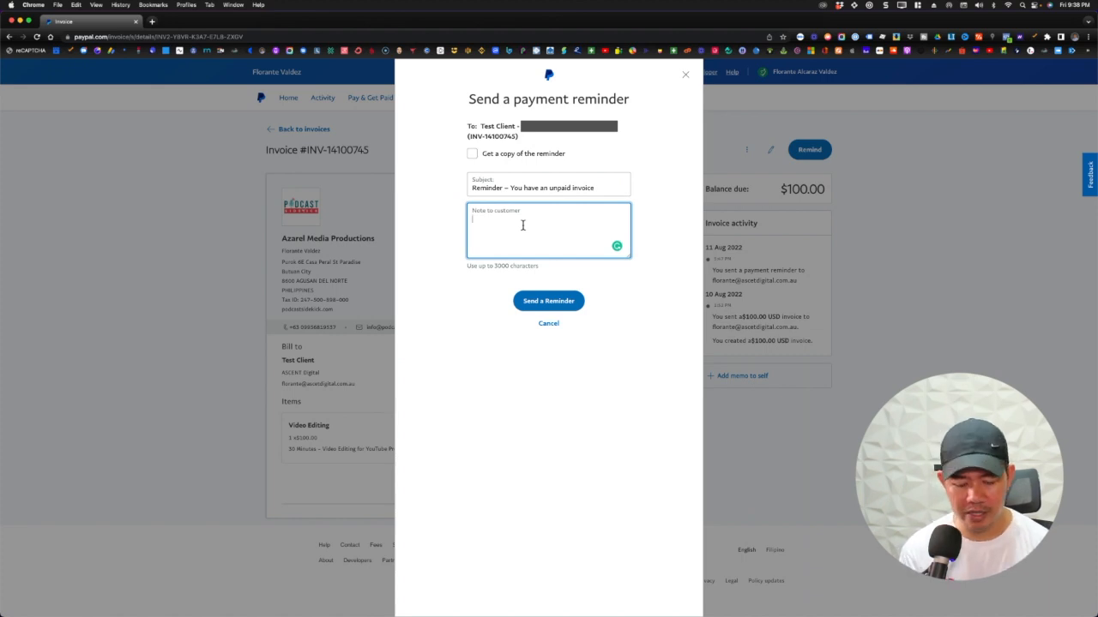
# - Send the reminder with a note to Florante saying the invoice may have been overlooked
pyautogui.write('Hi Florante,')
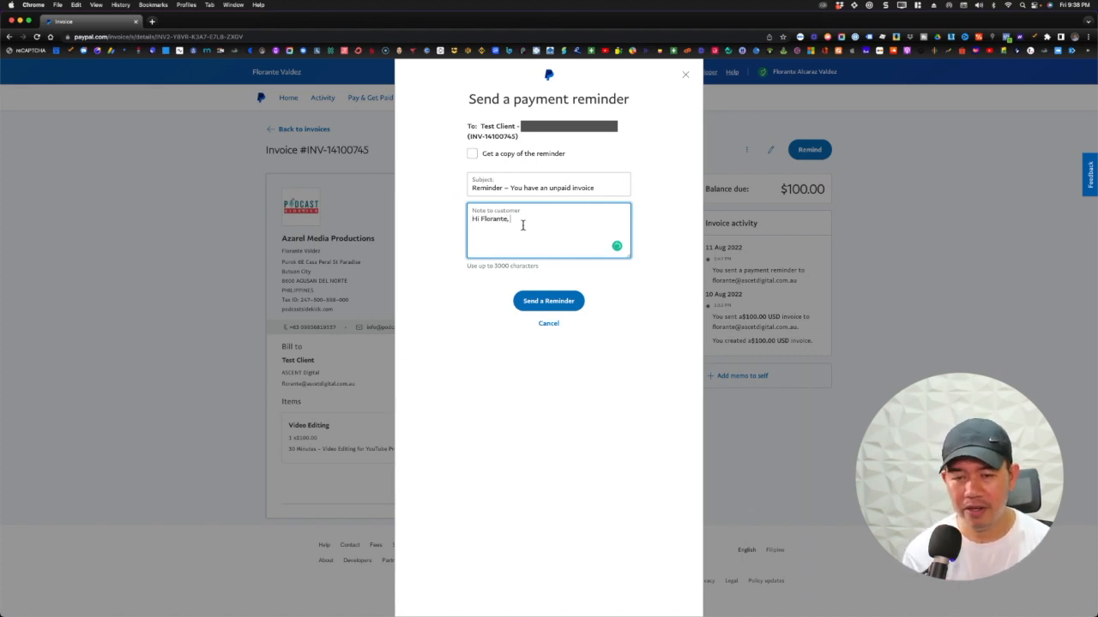
pyautogui.write('You may have overlooked this invoice. Just sending you a')
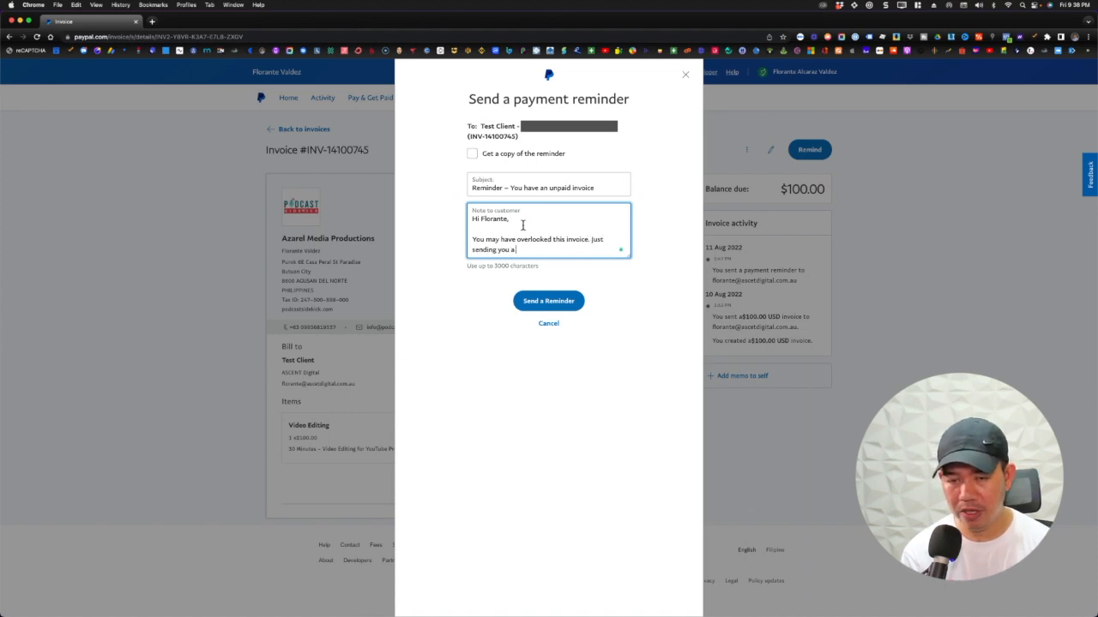
pyautogui.press('backspace')
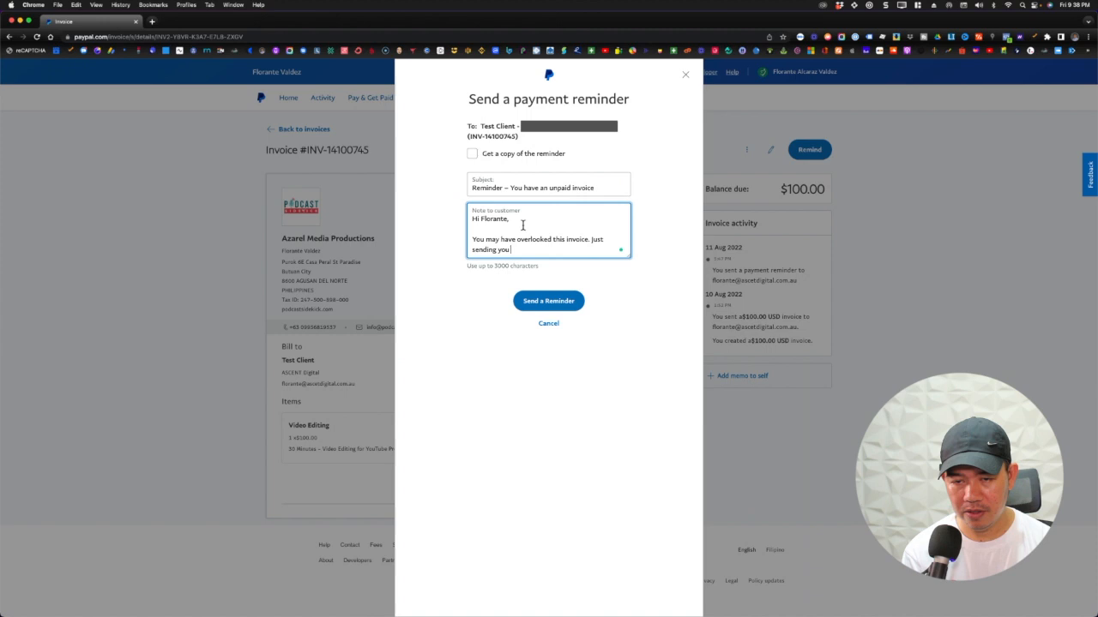
pyautogui.write('this remind')
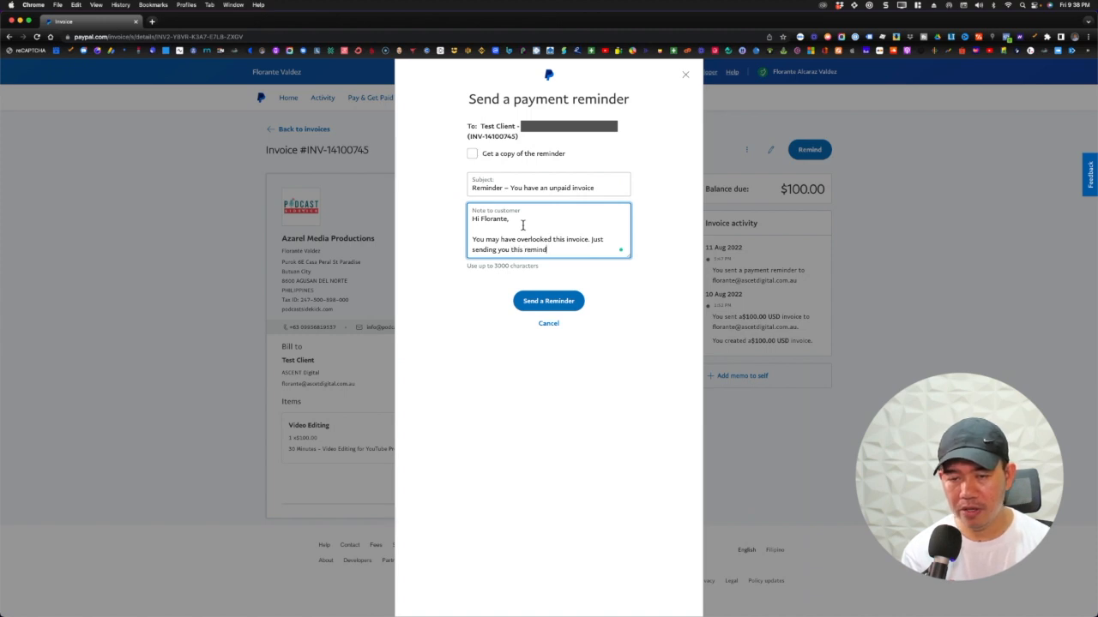
pyautogui.write('just i')
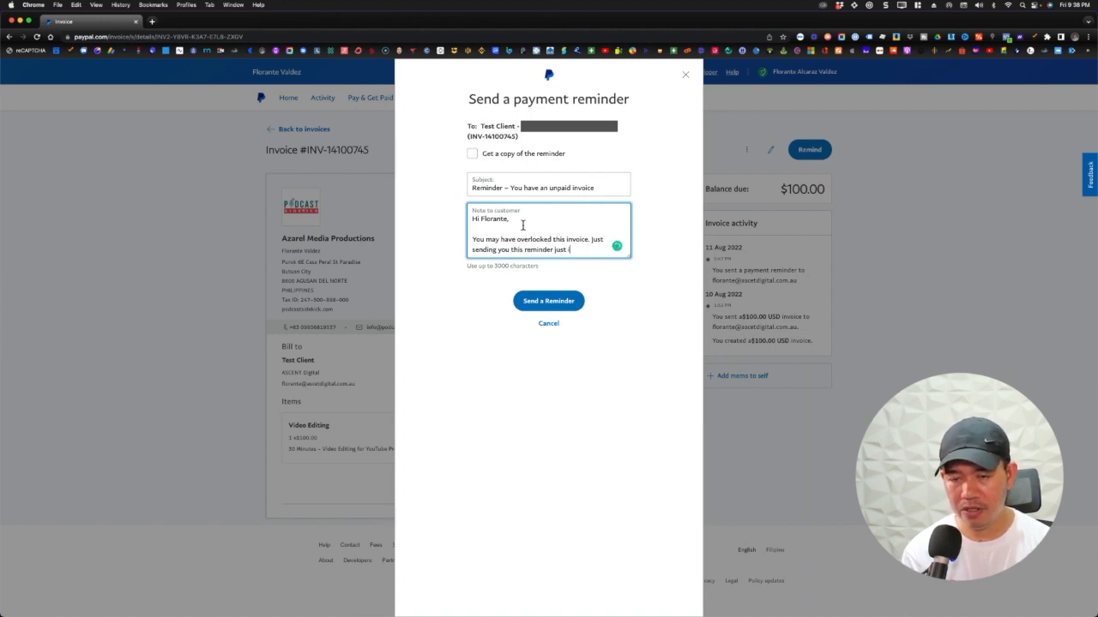
pyautogui.write("in case you didn't")
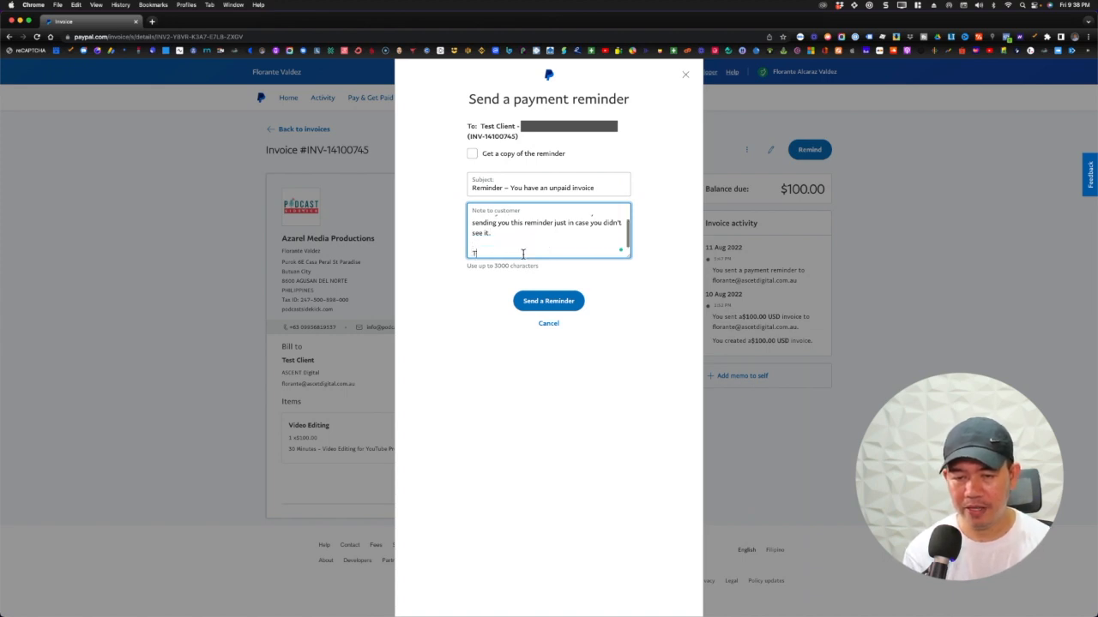
pyautogui.write('Thank you.')
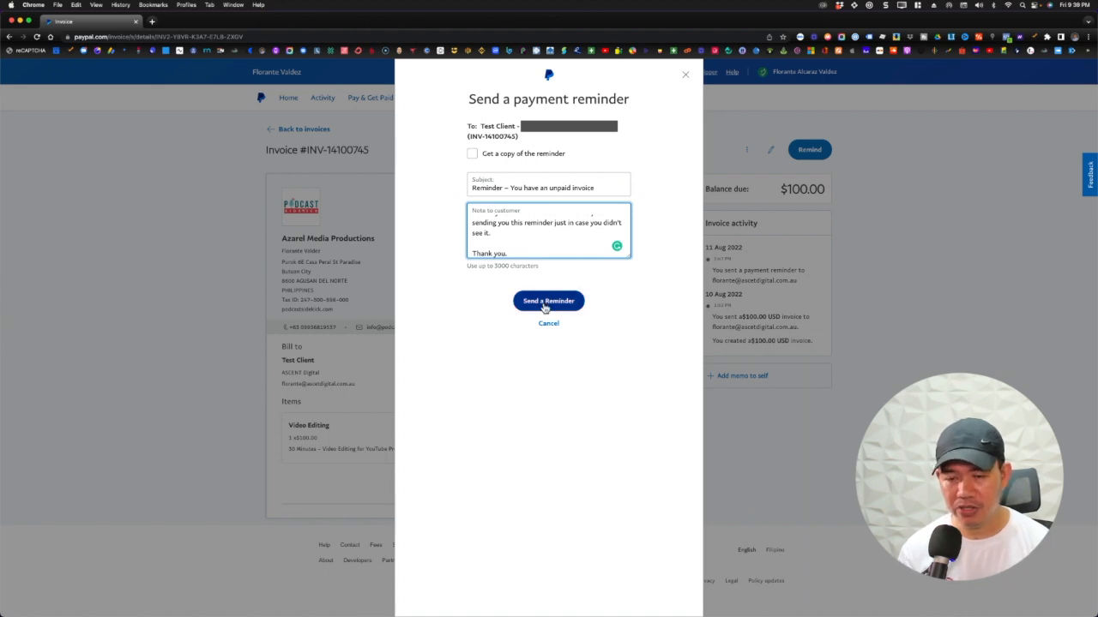
pyautogui.click(548, 301)
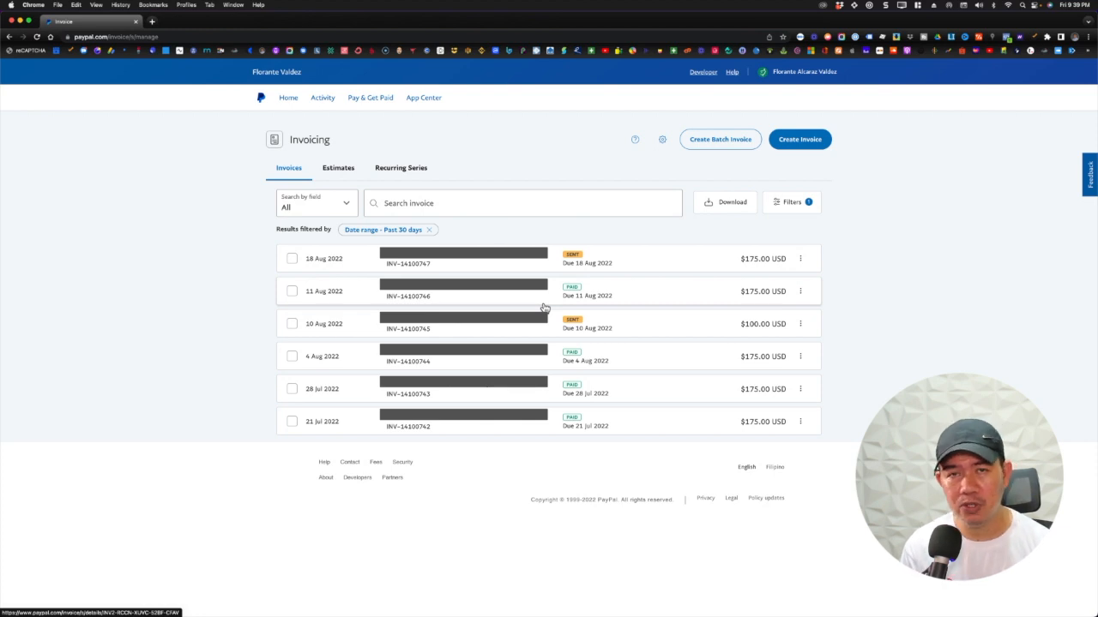
pyautogui.moveTo(660, 155)
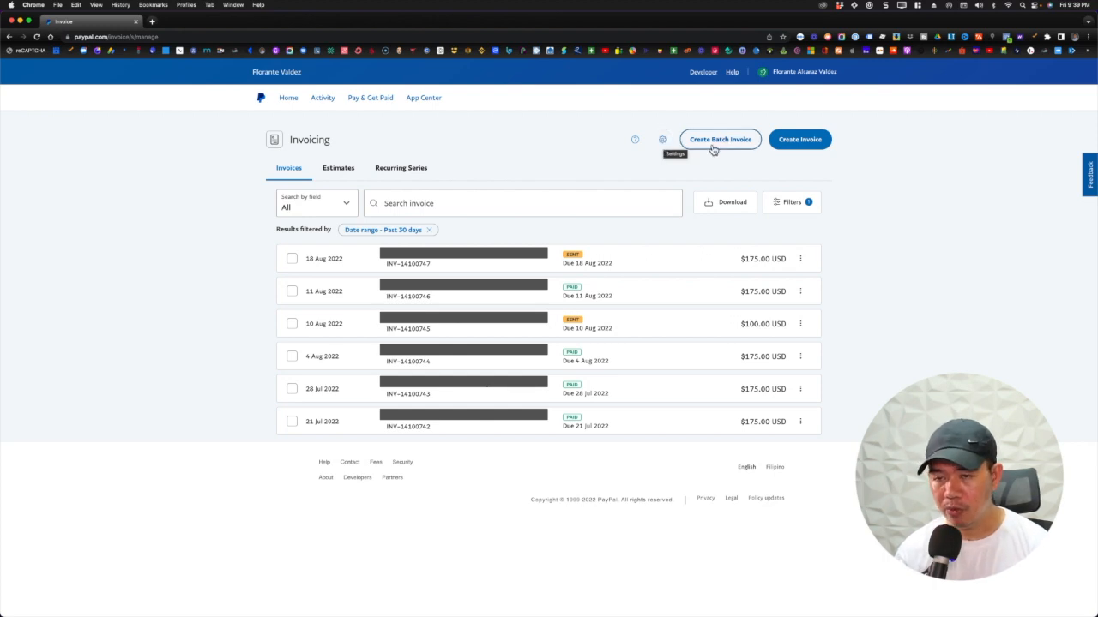
pyautogui.moveTo(682, 150)
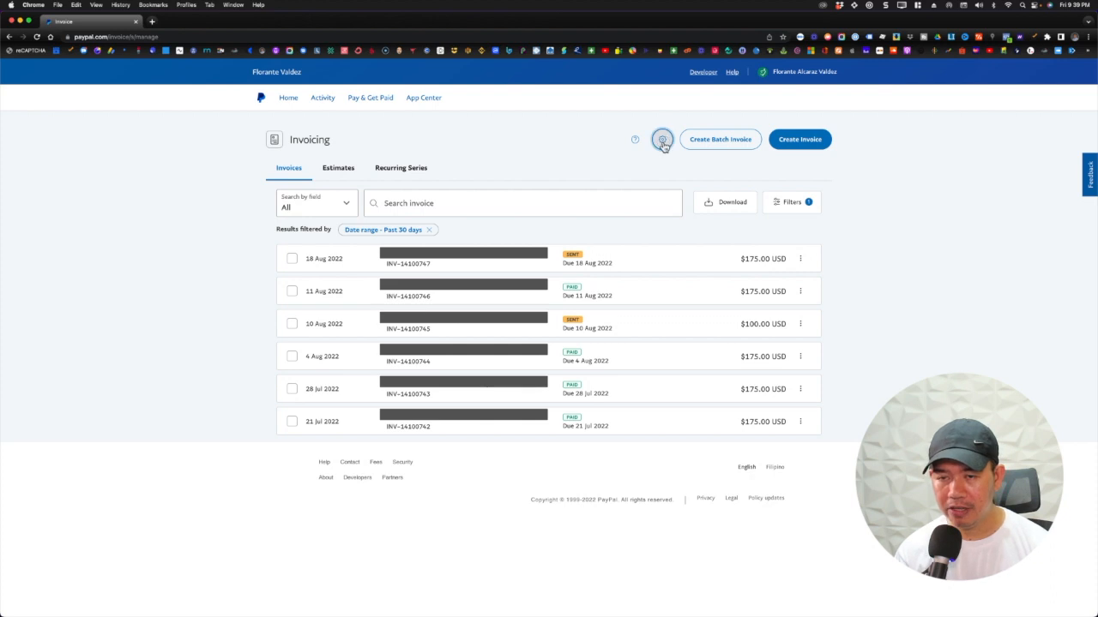
# - Go to Automatic Reminders under the invoicing Settings gear
pyautogui.click(662, 139)
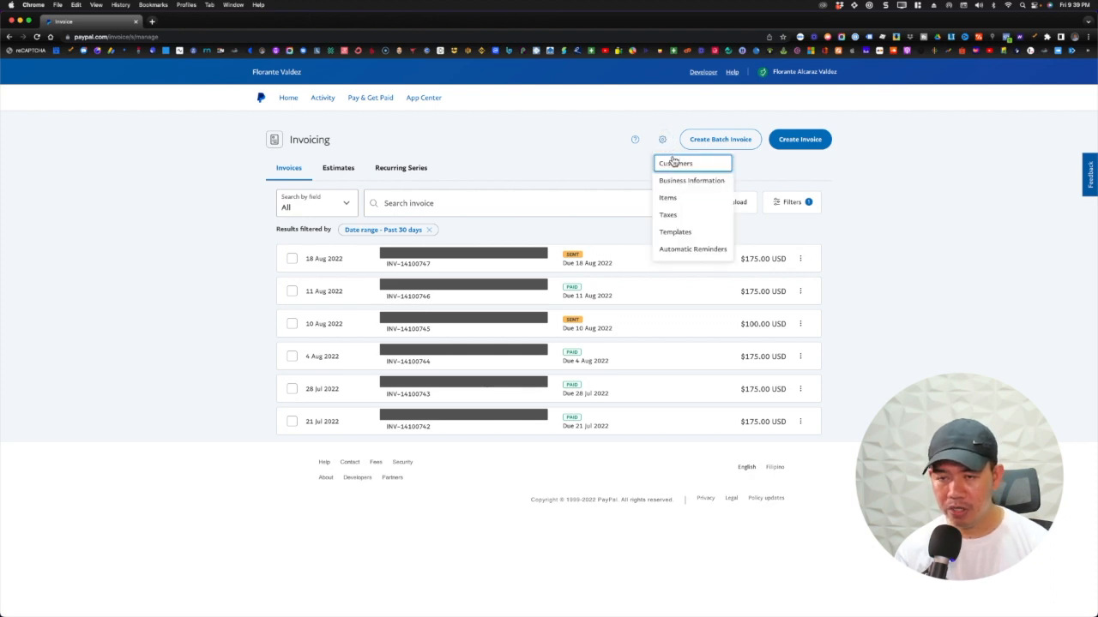
pyautogui.moveTo(674, 248)
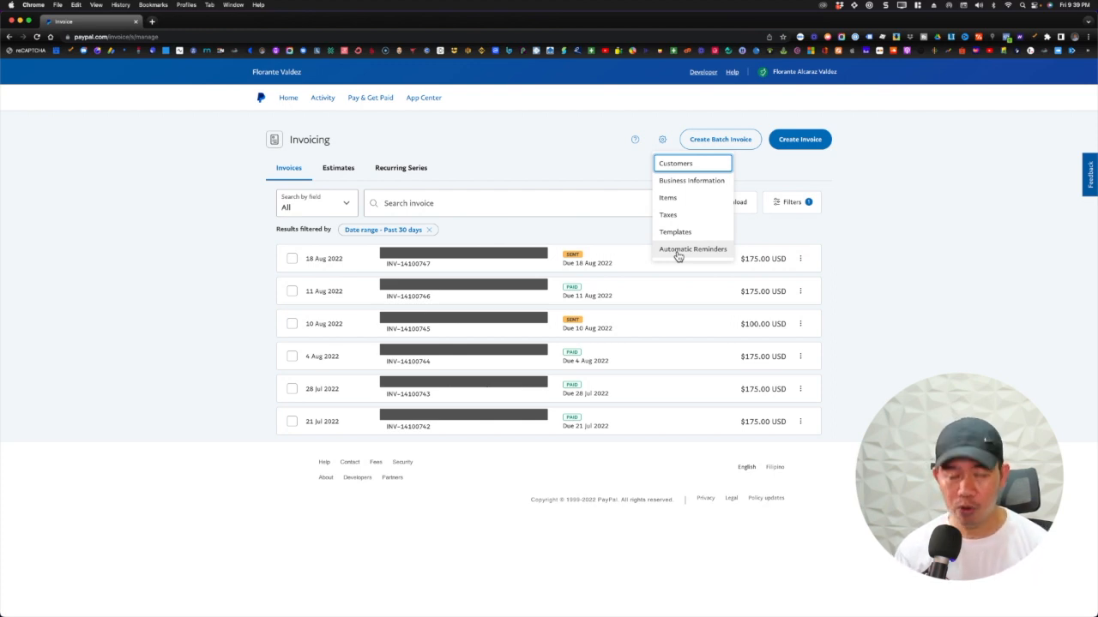
pyautogui.moveTo(683, 256)
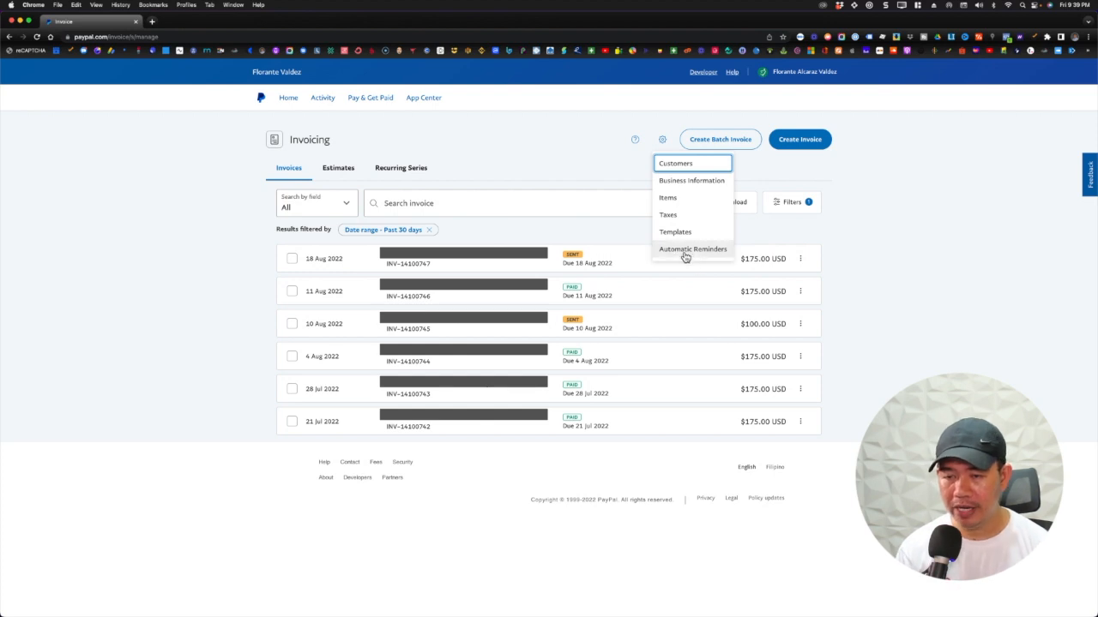
pyautogui.click(692, 248)
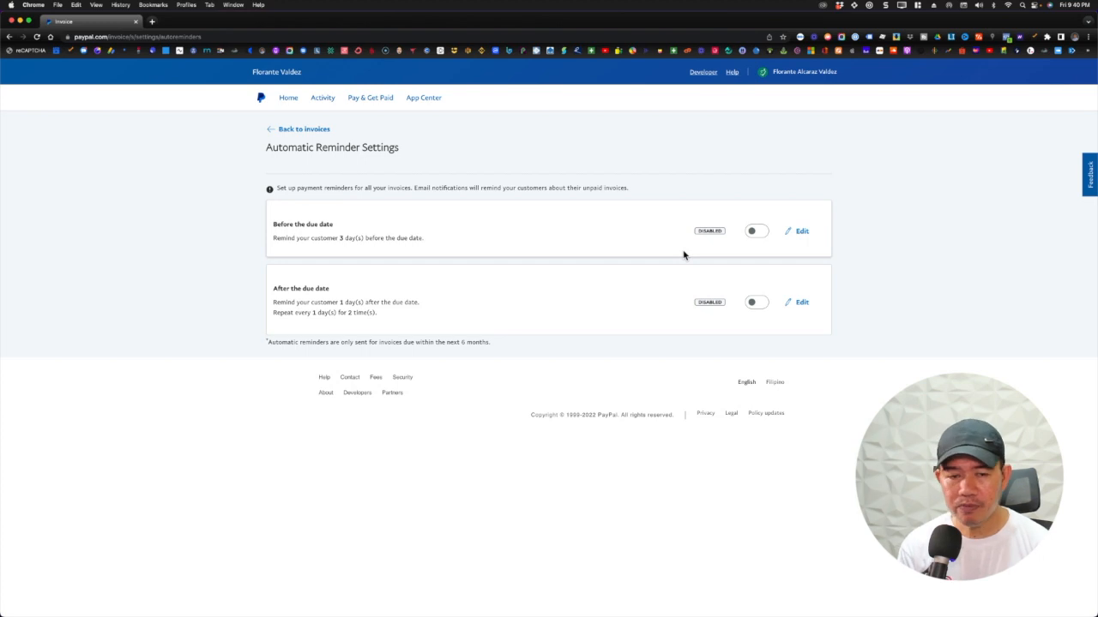
pyautogui.moveTo(612, 250)
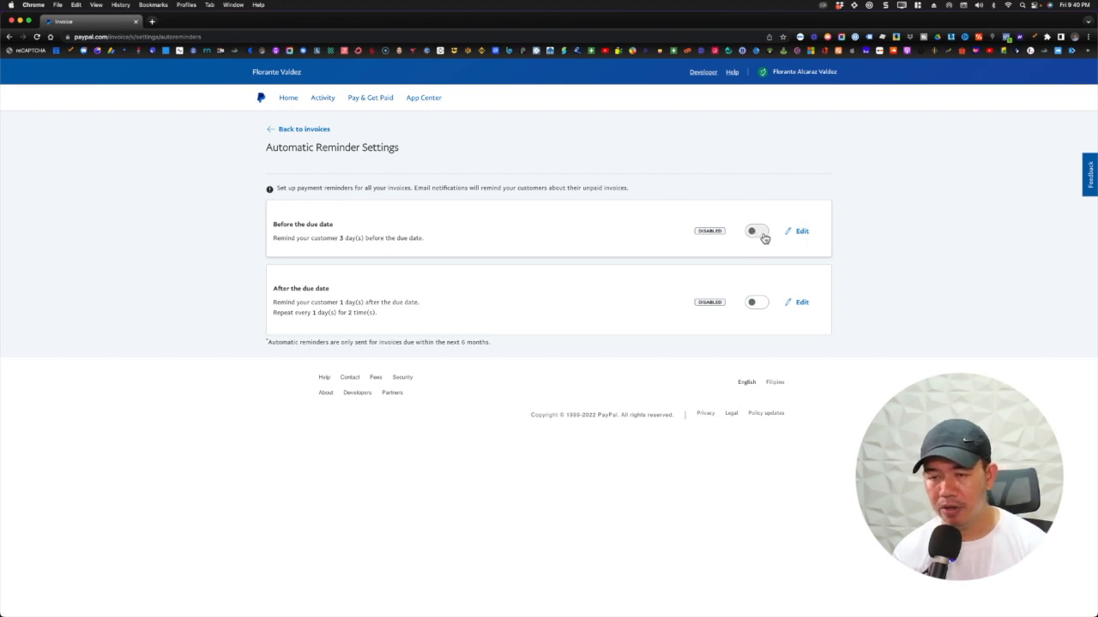
# - Switch on the 'Before the due date' reminder and open its edit form
pyautogui.click(756, 231)
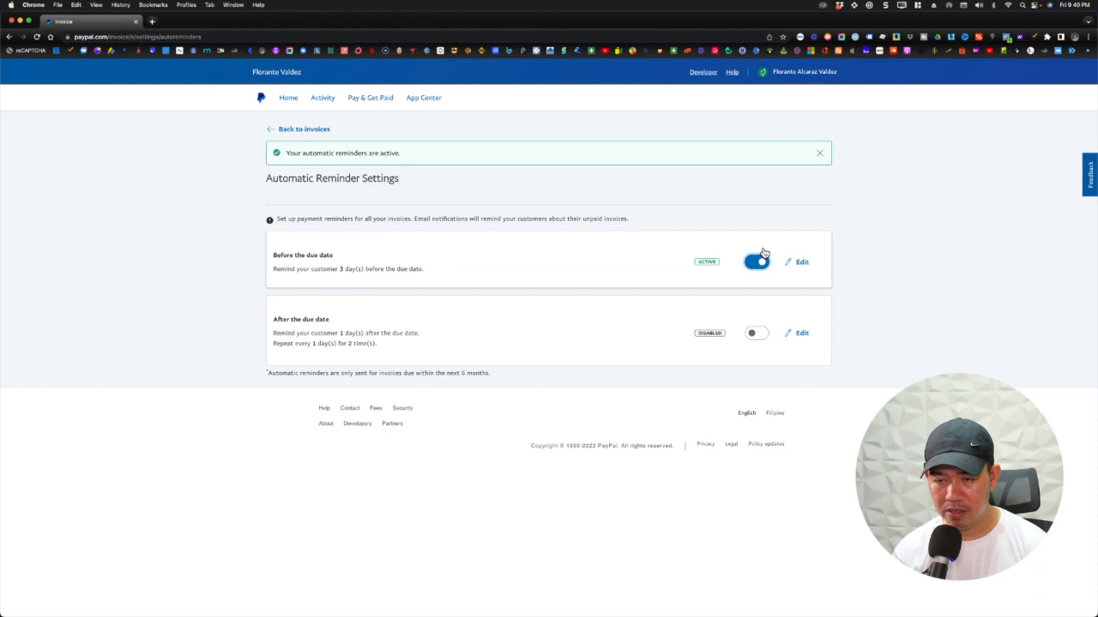
pyautogui.moveTo(712, 274)
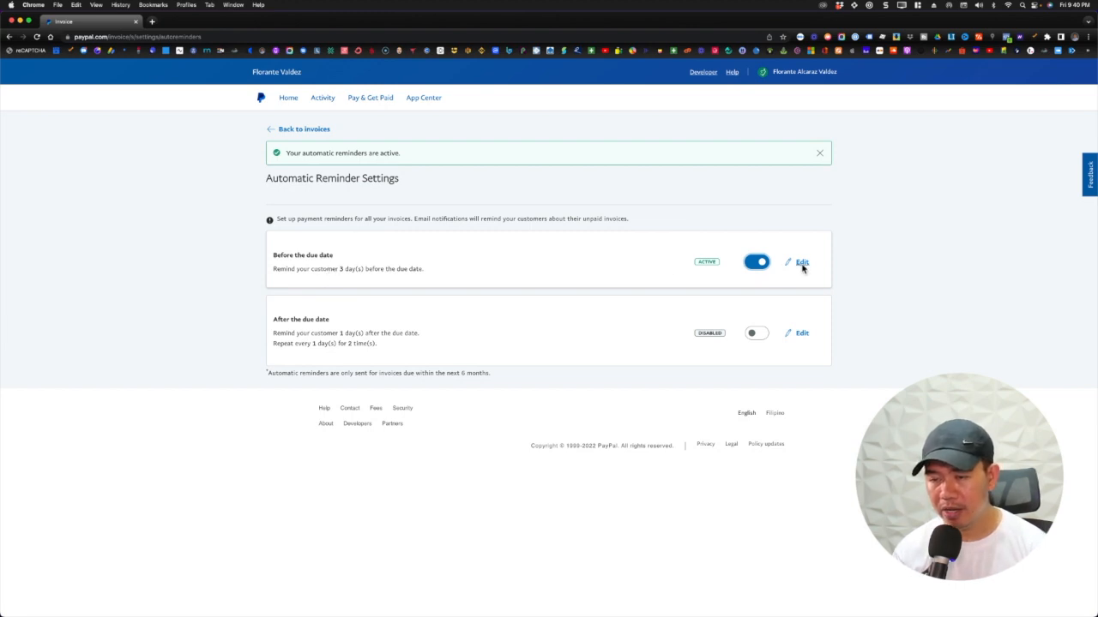
pyautogui.click(801, 261)
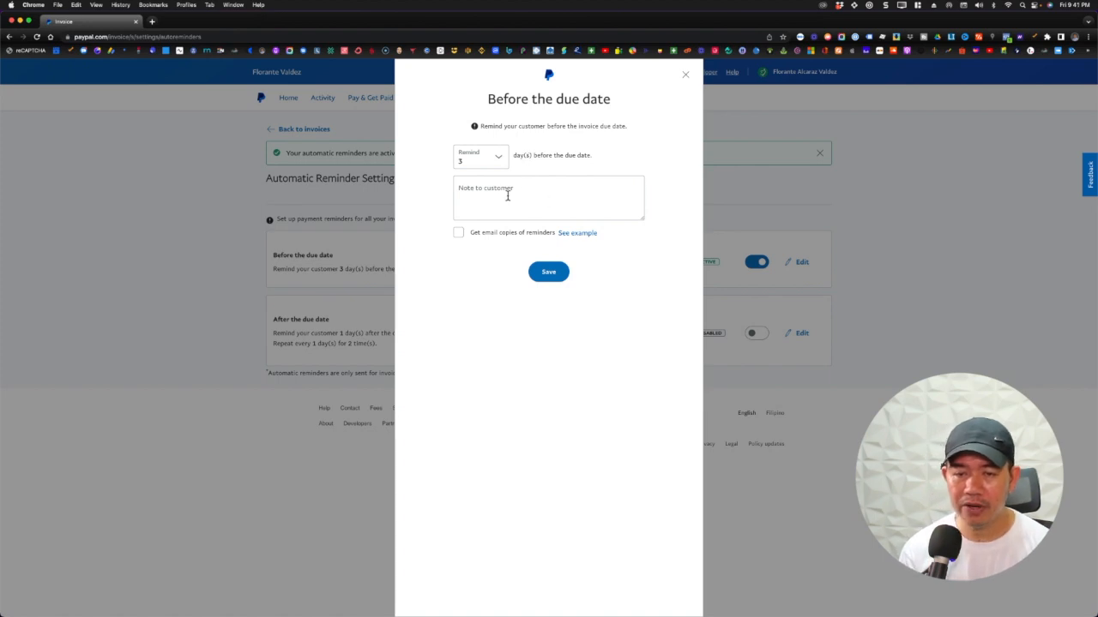
# - Save the 3-day before-due reminder with no note and email copies unchecked
pyautogui.click(548, 197)
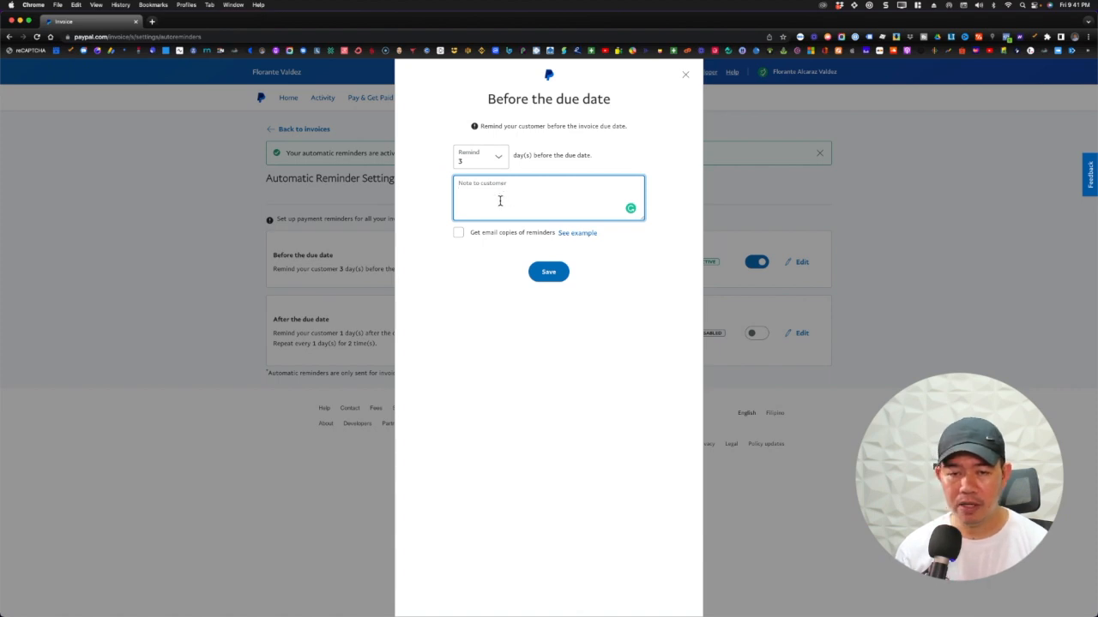
pyautogui.moveTo(456, 240)
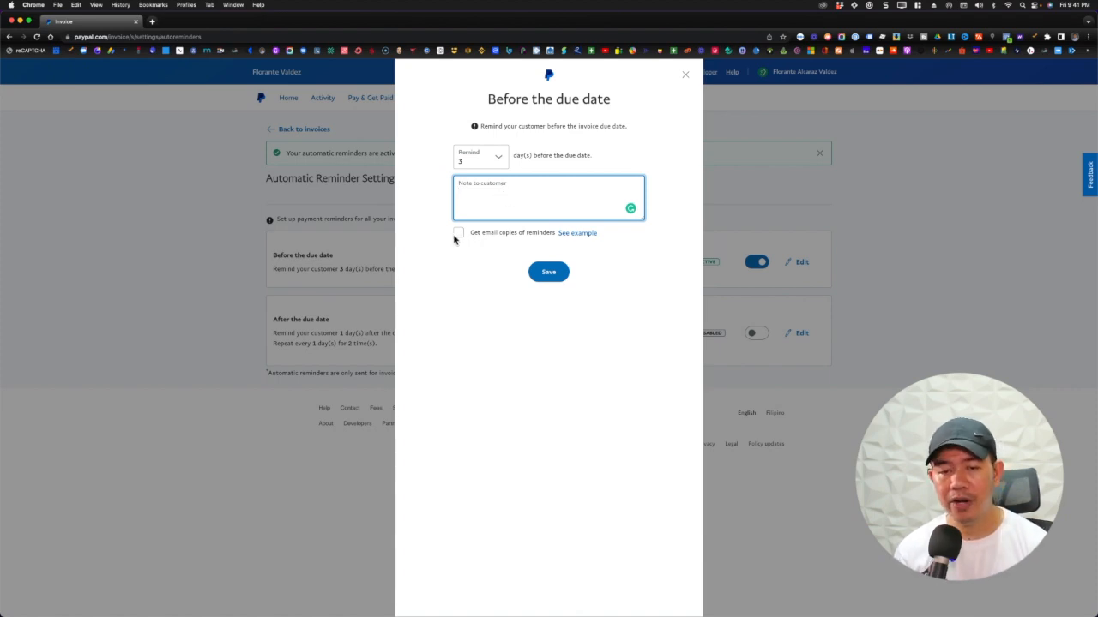
pyautogui.moveTo(494, 237)
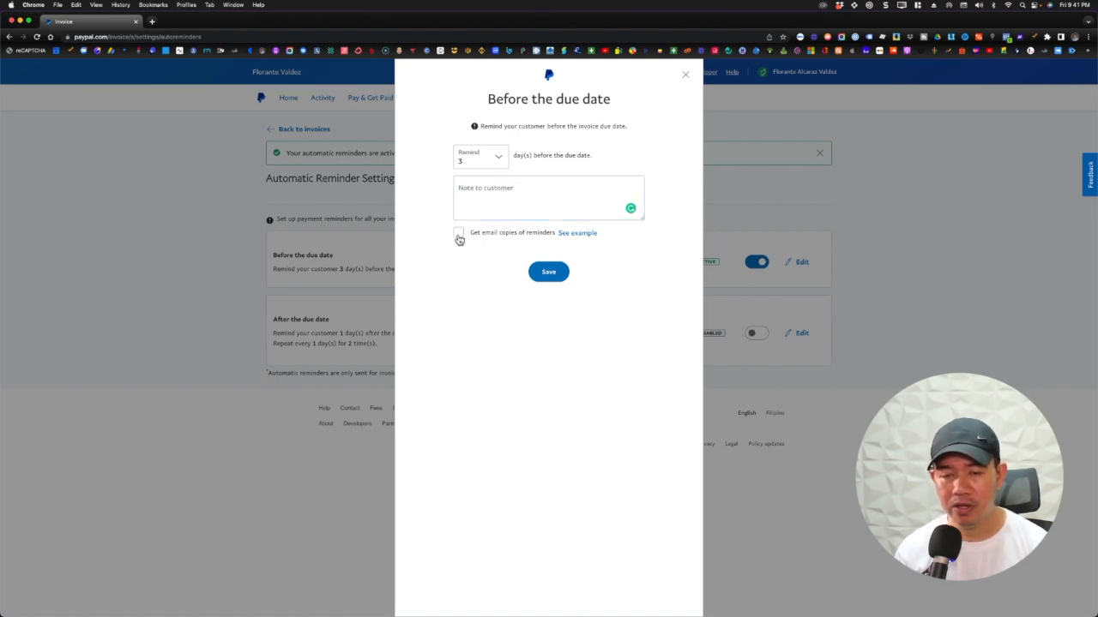
pyautogui.click(458, 232)
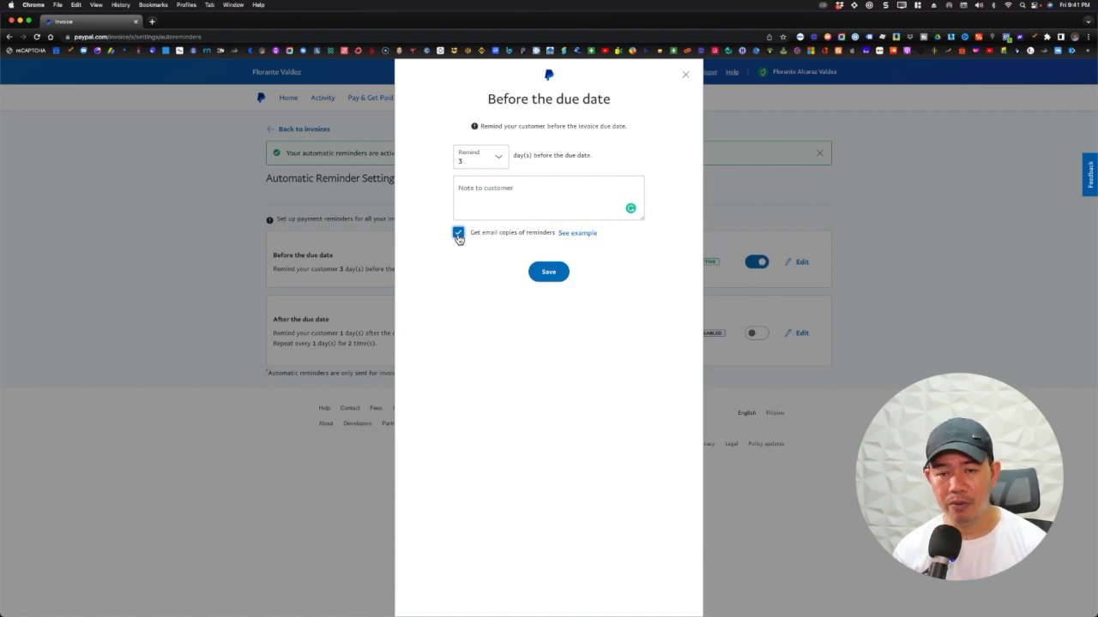
pyautogui.click(458, 232)
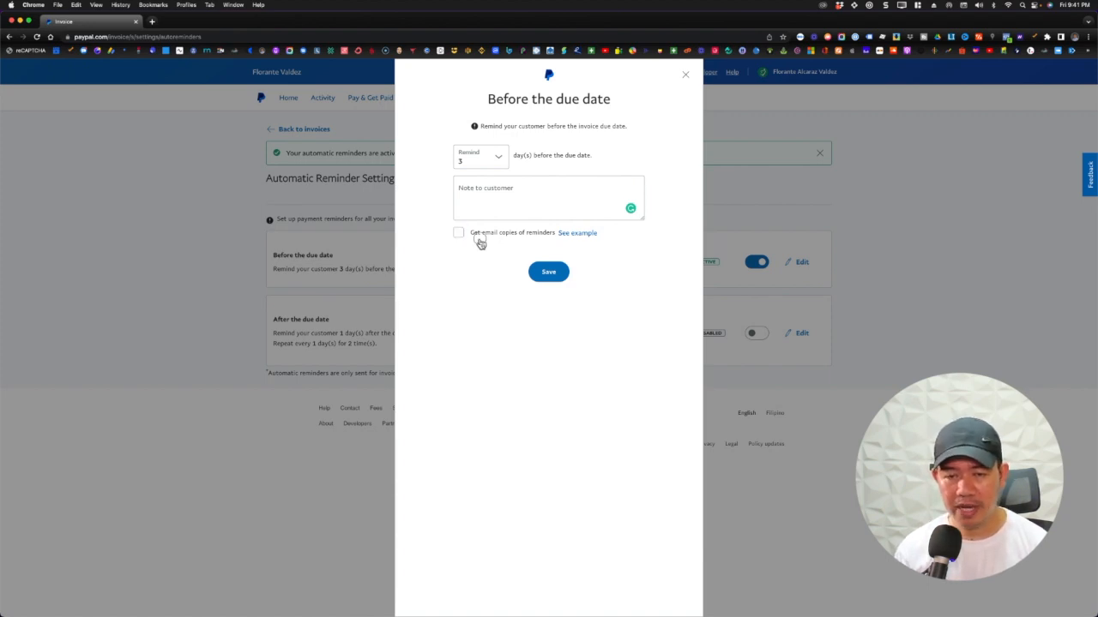
pyautogui.click(548, 201)
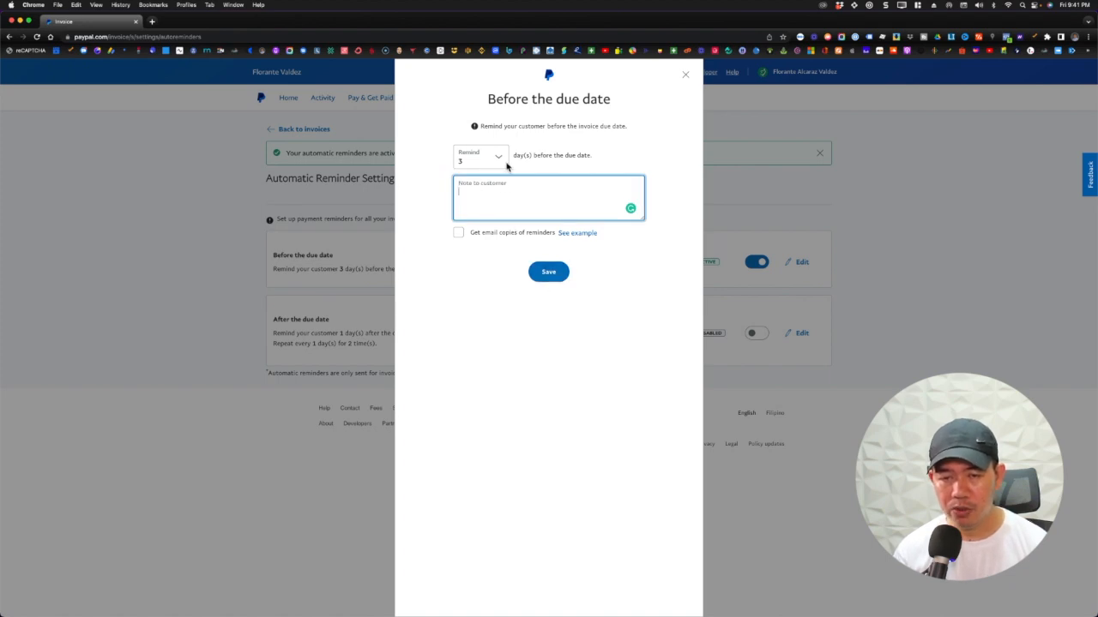
pyautogui.moveTo(503, 164)
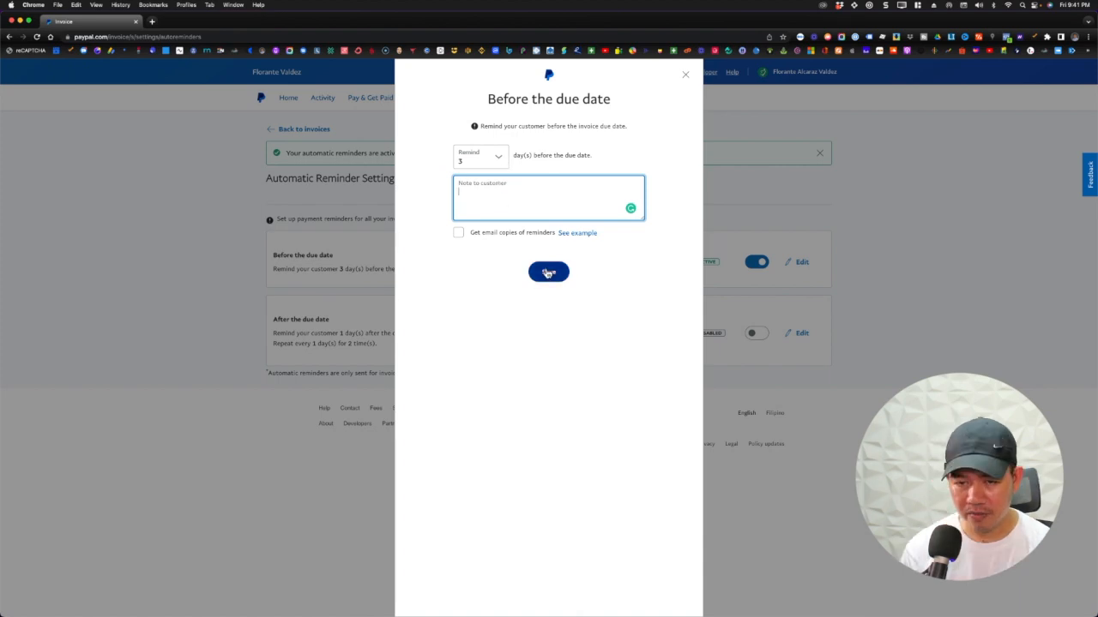
pyautogui.click(548, 271)
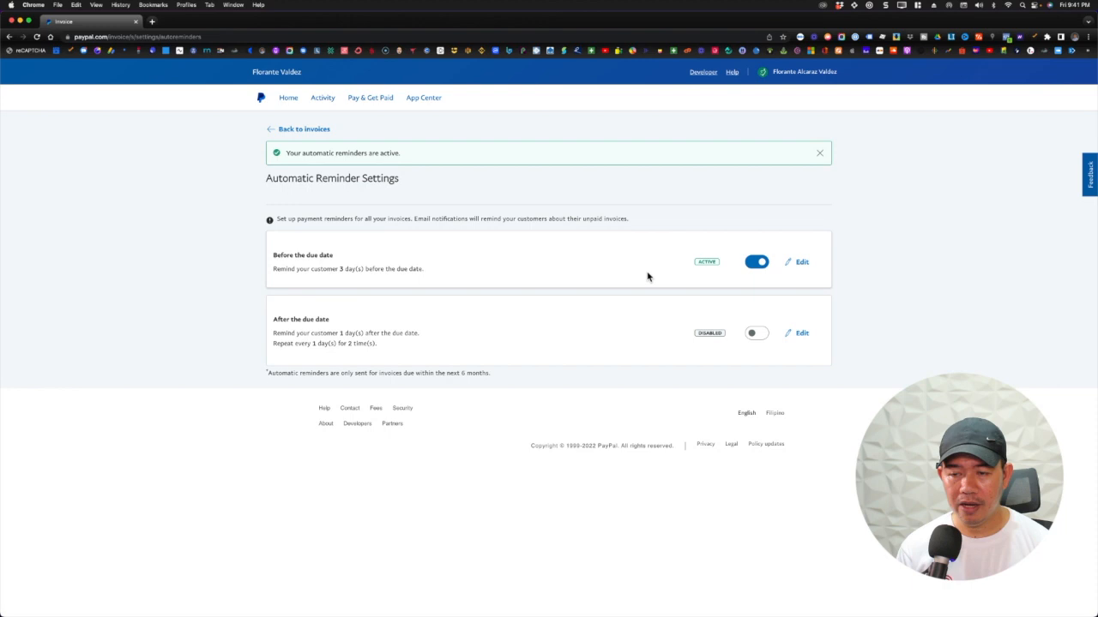
pyautogui.moveTo(529, 294)
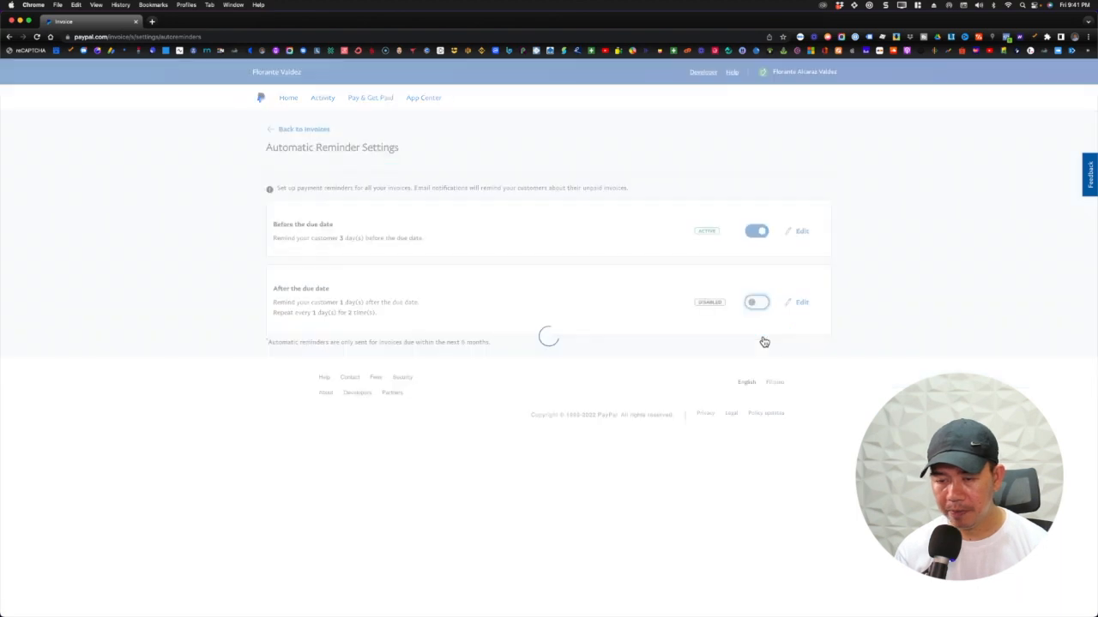
# - Activate the 'After the due date' reminder and open its edit form
pyautogui.click(756, 302)
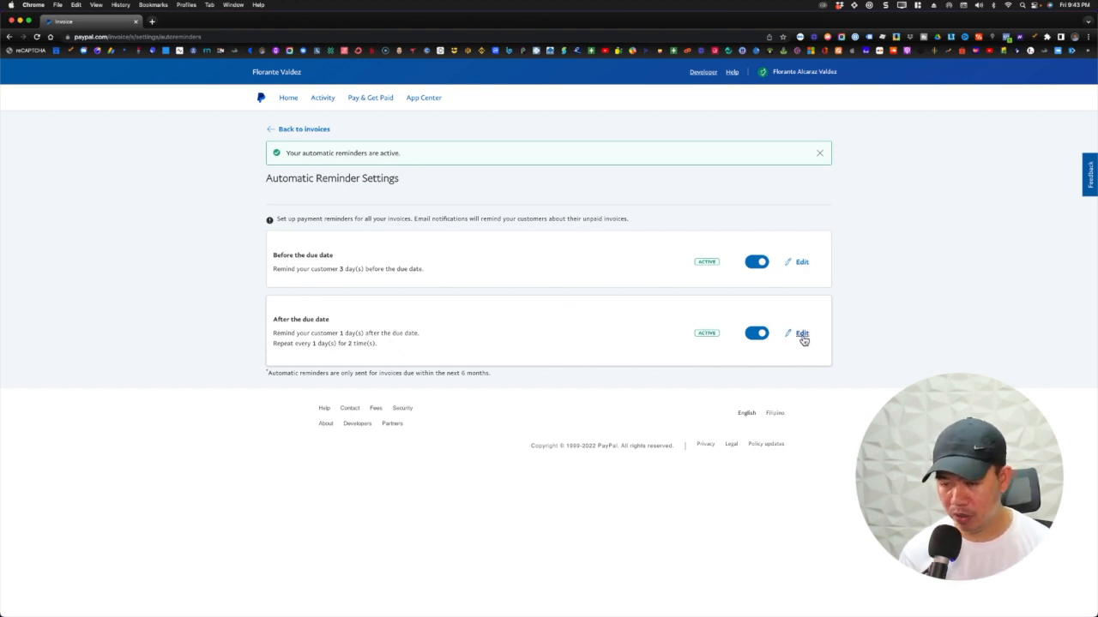
pyautogui.click(801, 333)
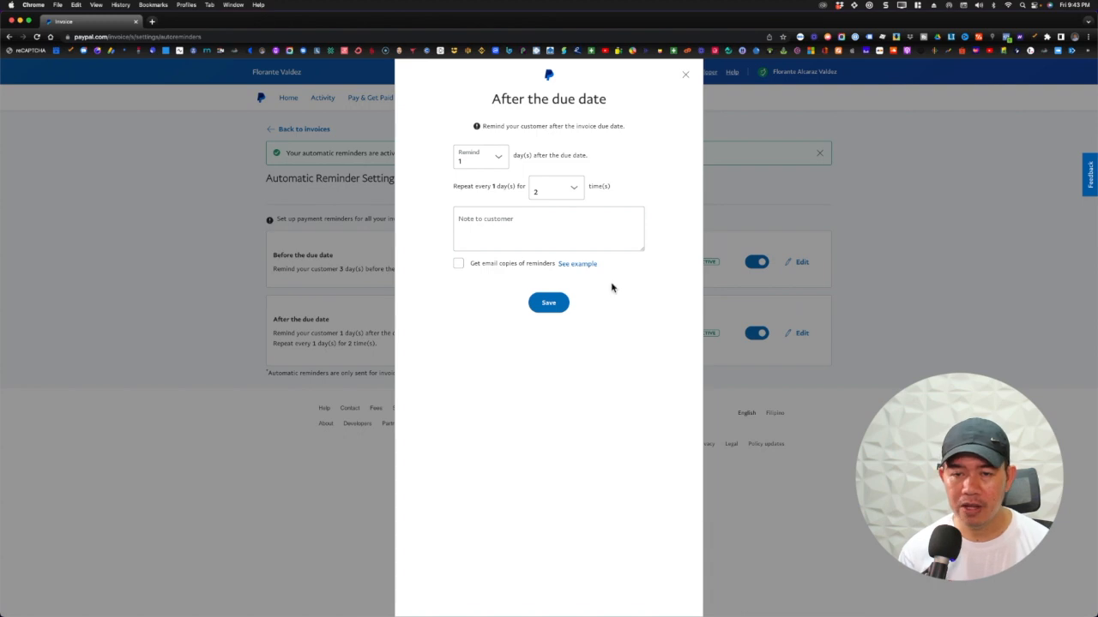
pyautogui.moveTo(495, 167)
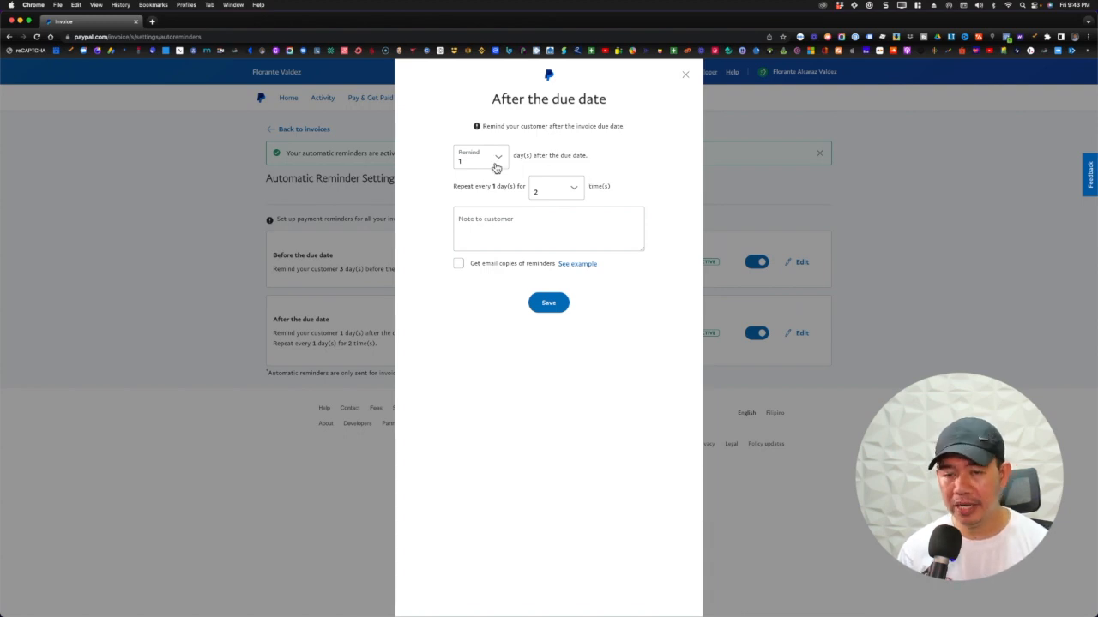
pyautogui.moveTo(518, 168)
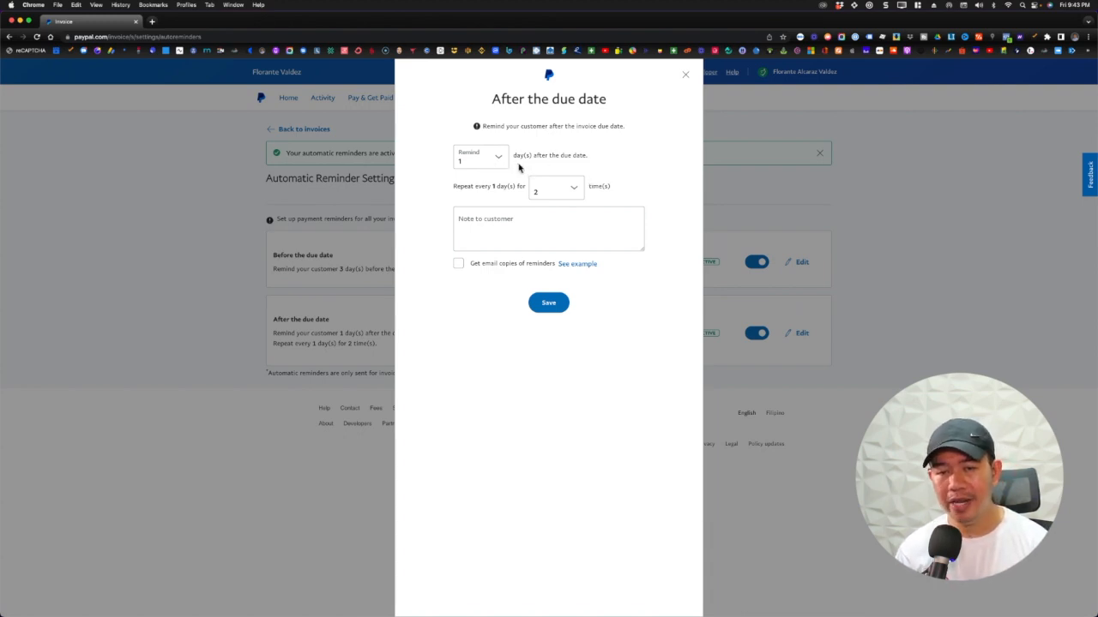
pyautogui.moveTo(487, 210)
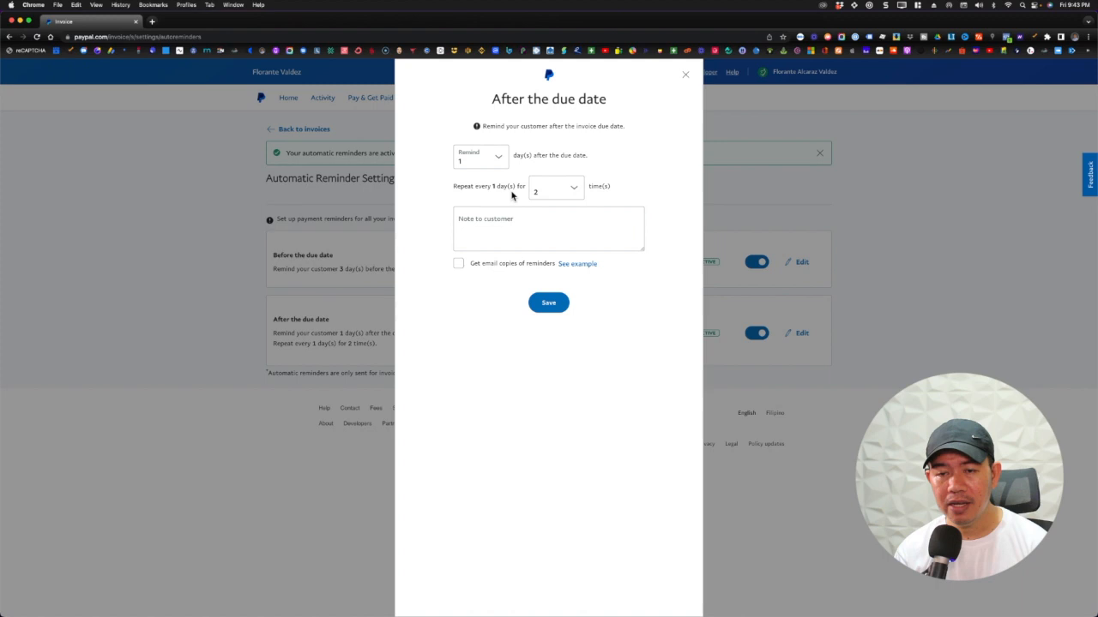
pyautogui.moveTo(542, 195)
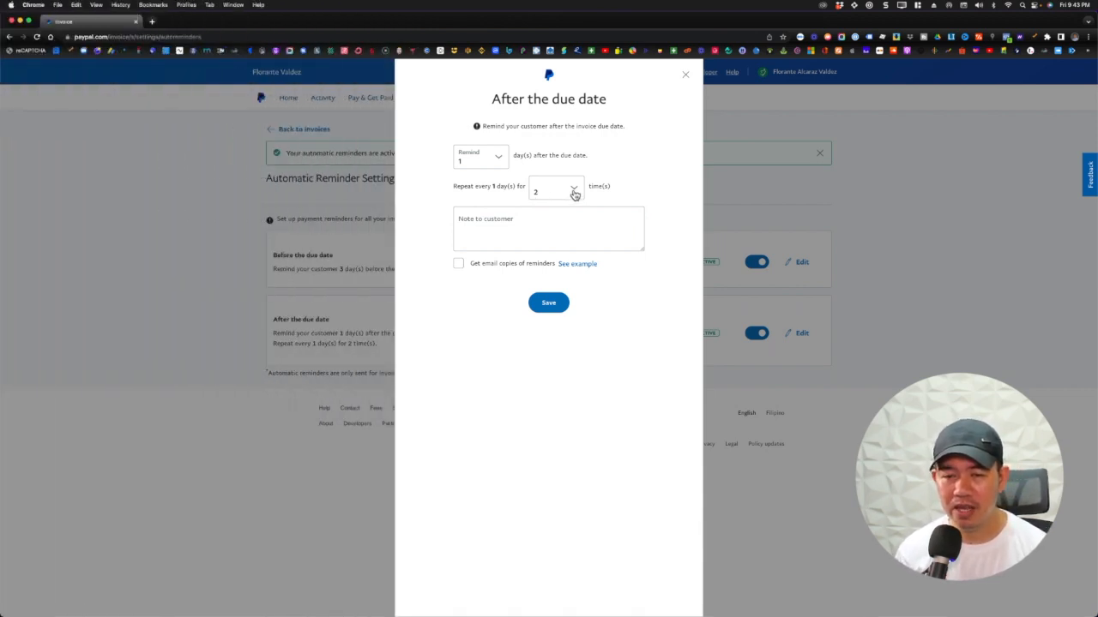
# - Change the after-due reminder's repeat count from 2 to 1 time
pyautogui.click(555, 190)
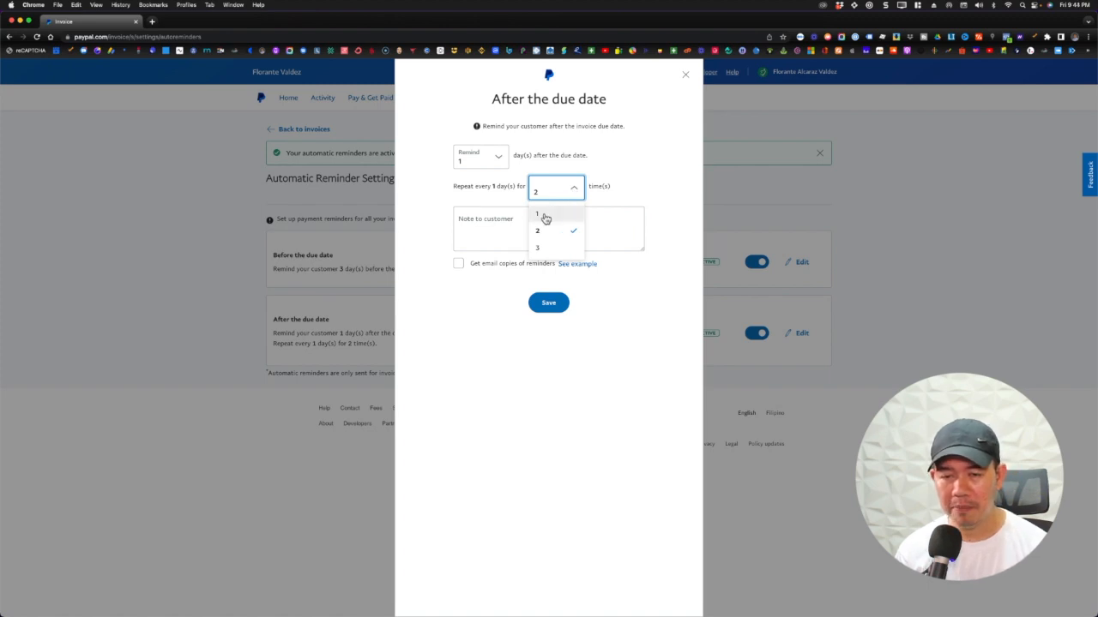
pyautogui.click(537, 215)
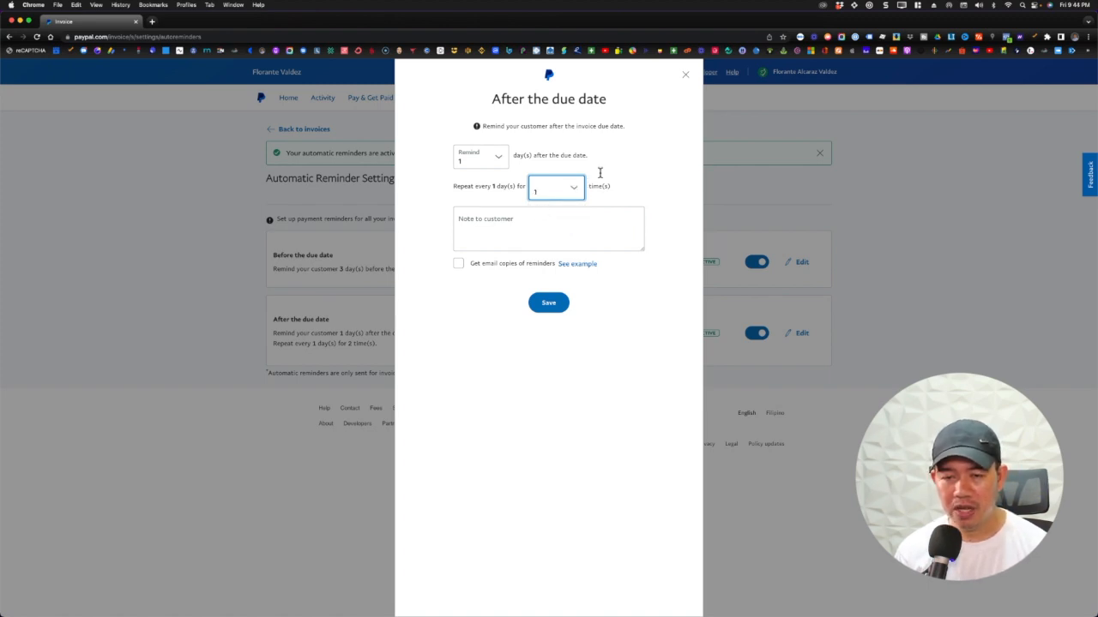
pyautogui.moveTo(476, 165)
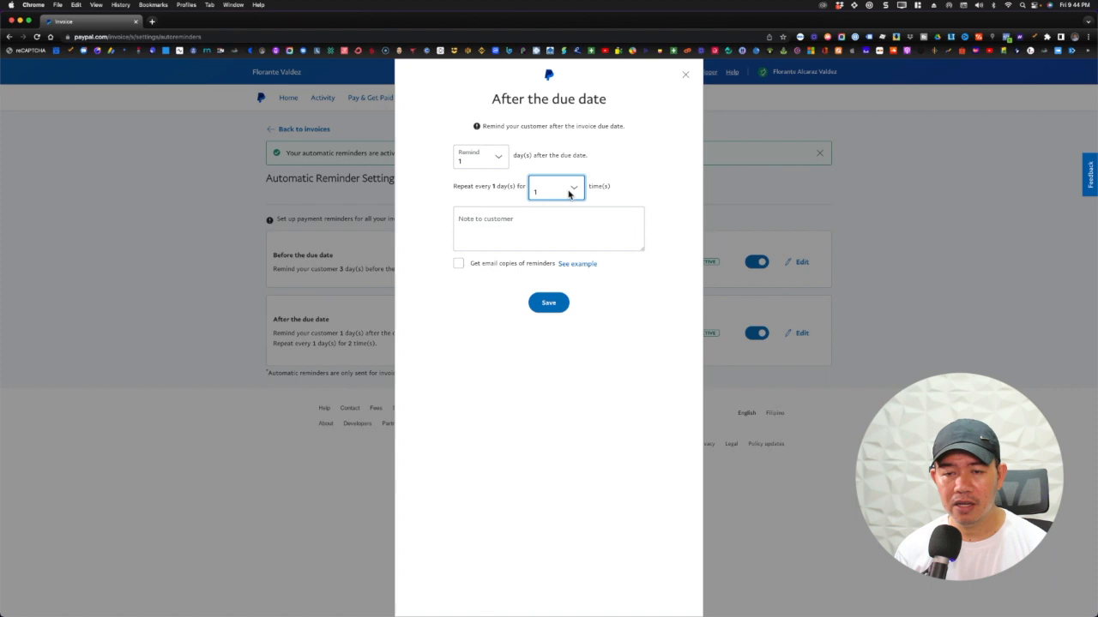
pyautogui.moveTo(614, 196)
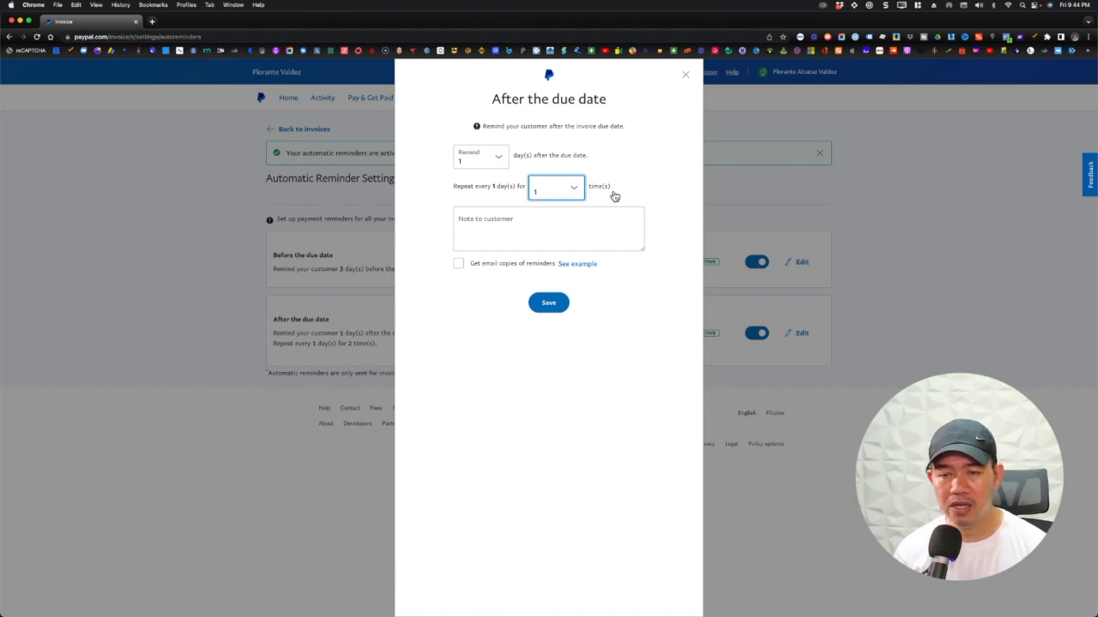
pyautogui.click(548, 231)
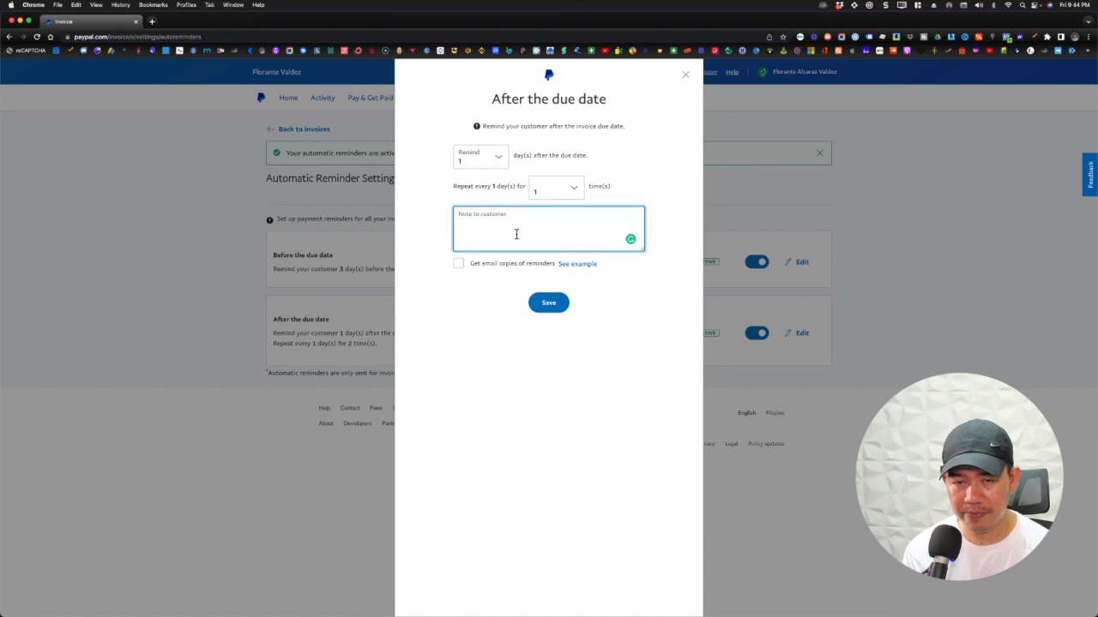
# - Write a note asking the customer to settle the outstanding balance as soon as possible
pyautogui.write('Hi,')
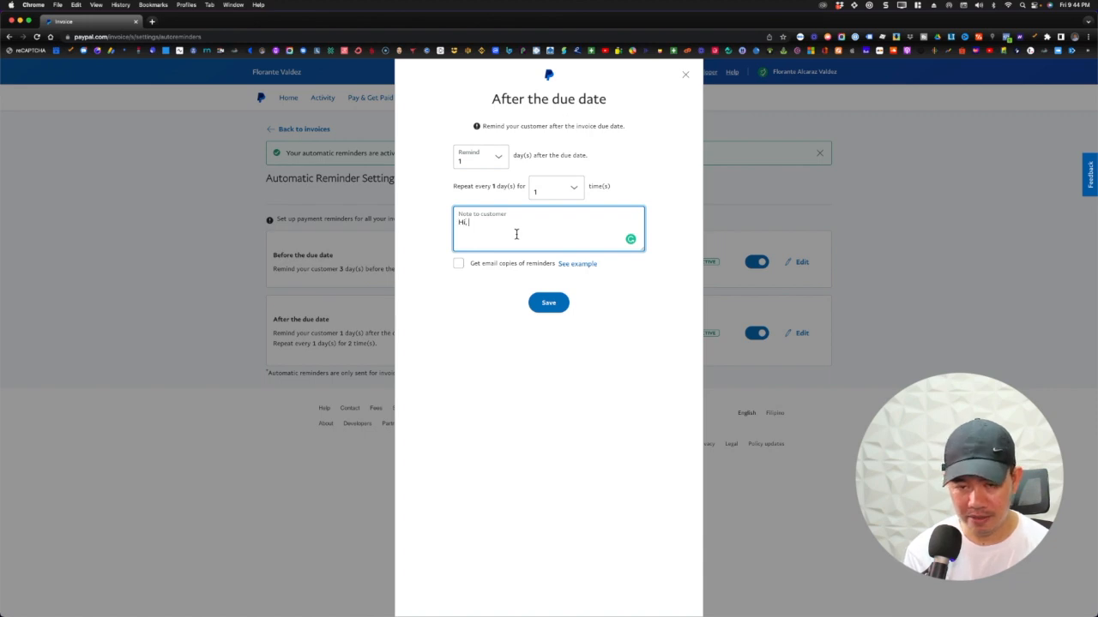
pyautogui.write('this is a quick reminder that your invoice is now past du')
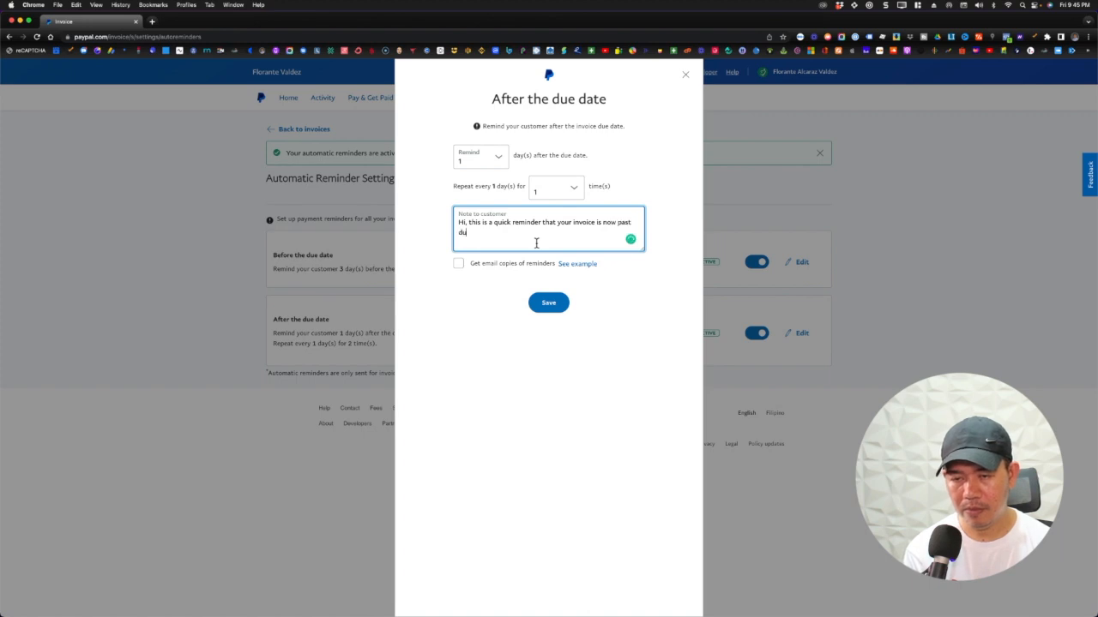
pyautogui.write('e. I would appreciate if you can')
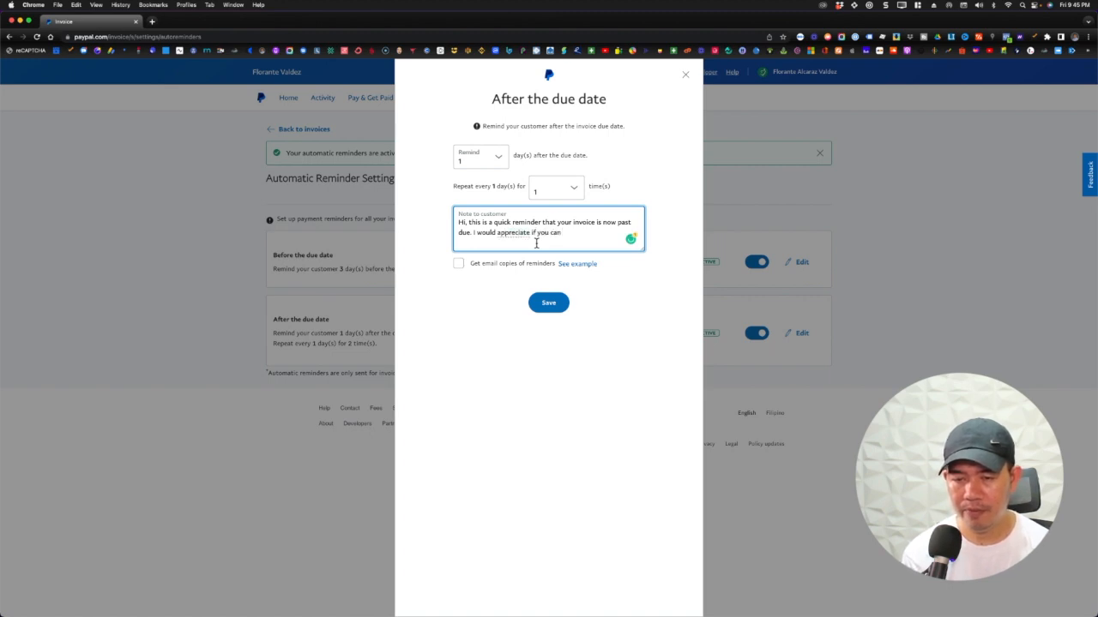
pyautogui.write('si')
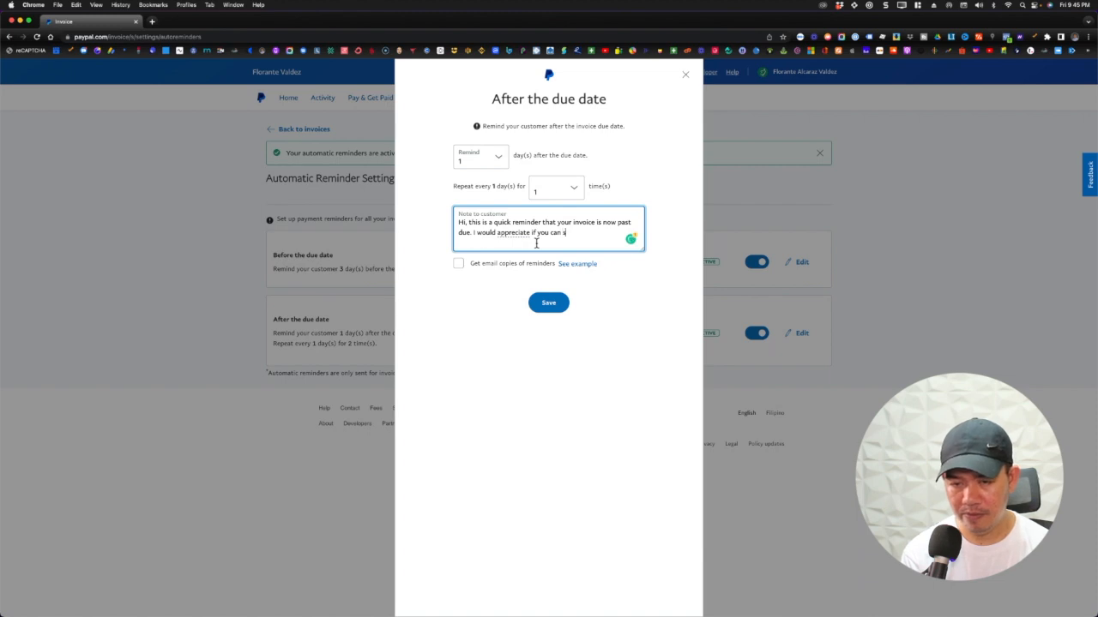
pyautogui.write('ettle')
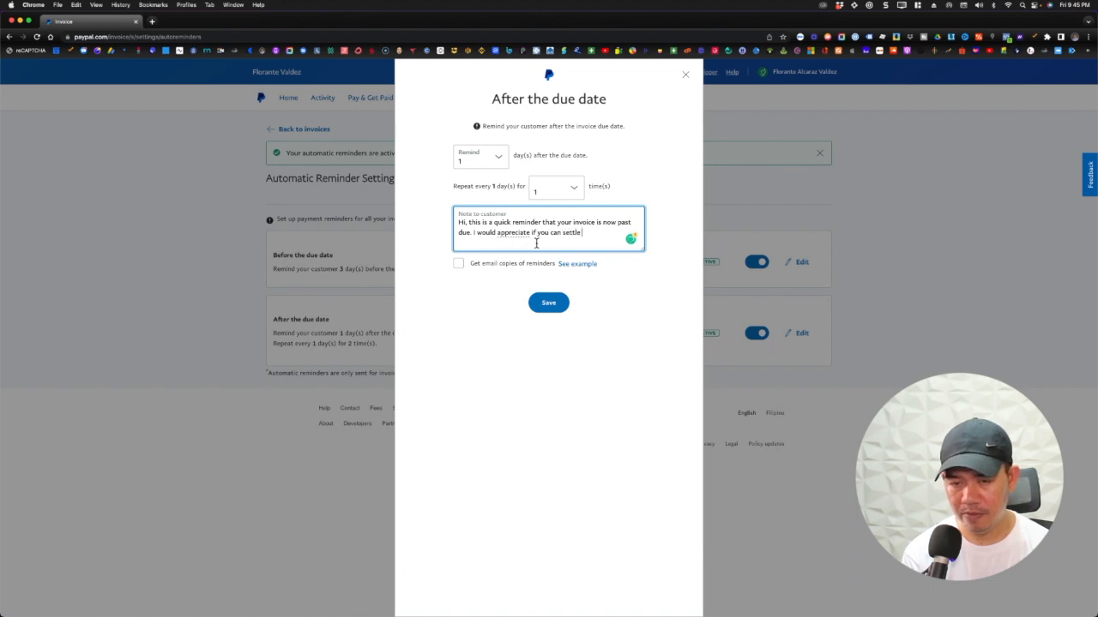
pyautogui.write('the')
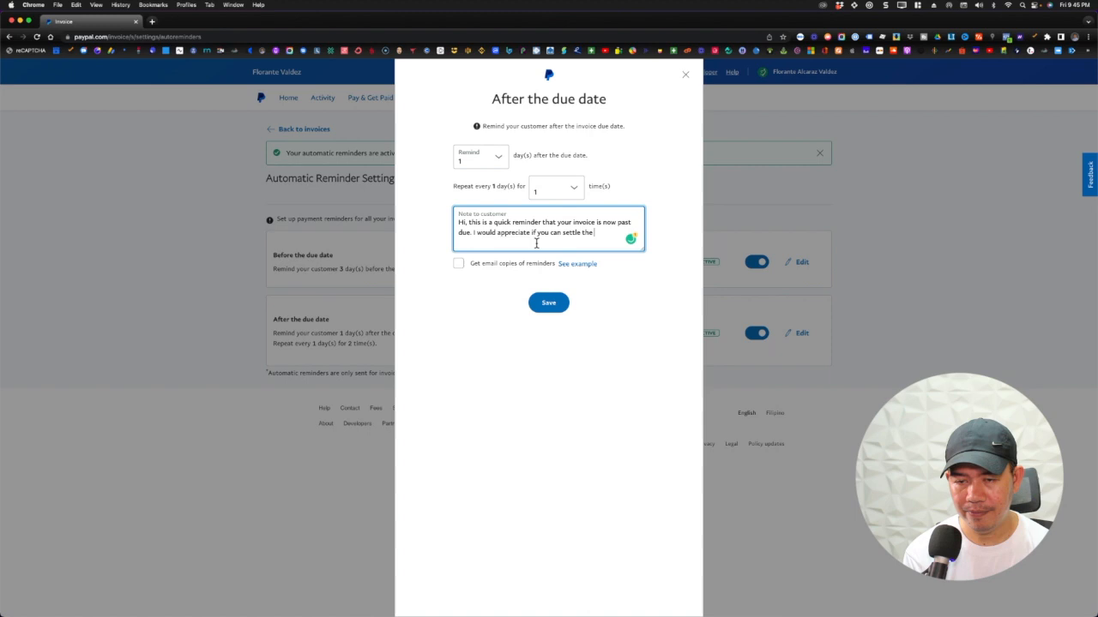
pyautogui.write('outstanding')
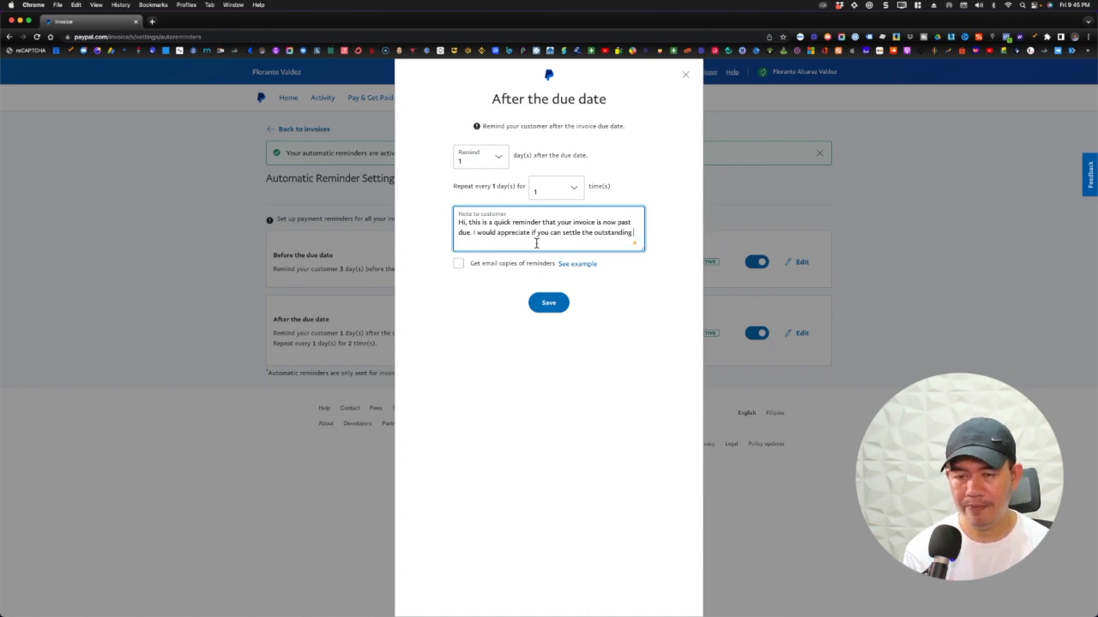
pyautogui.write('balance')
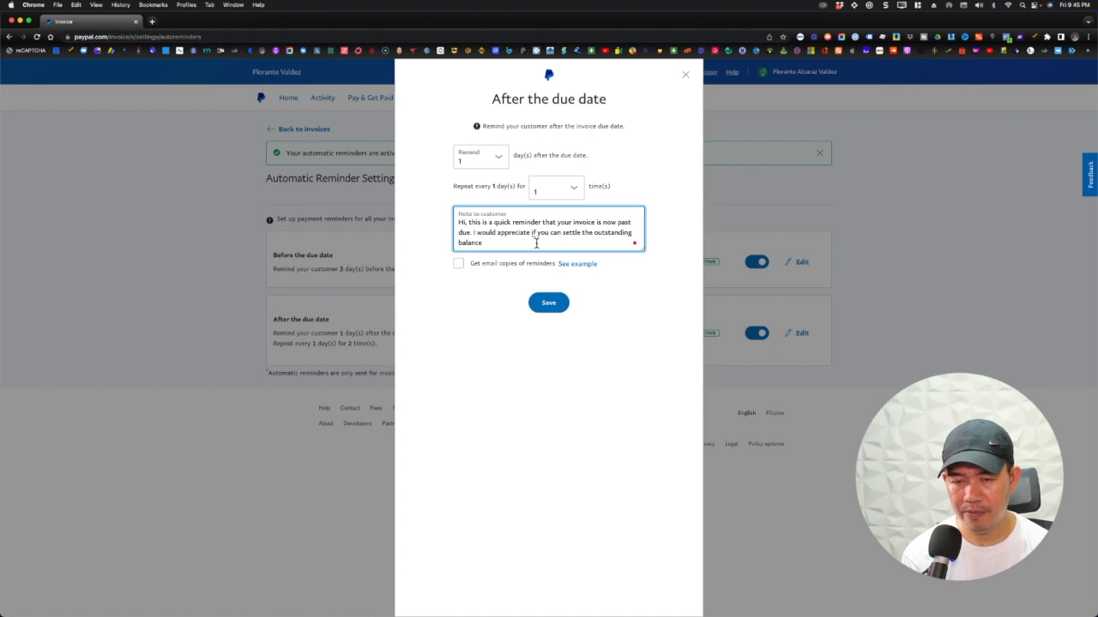
pyautogui.write('as soon as a')
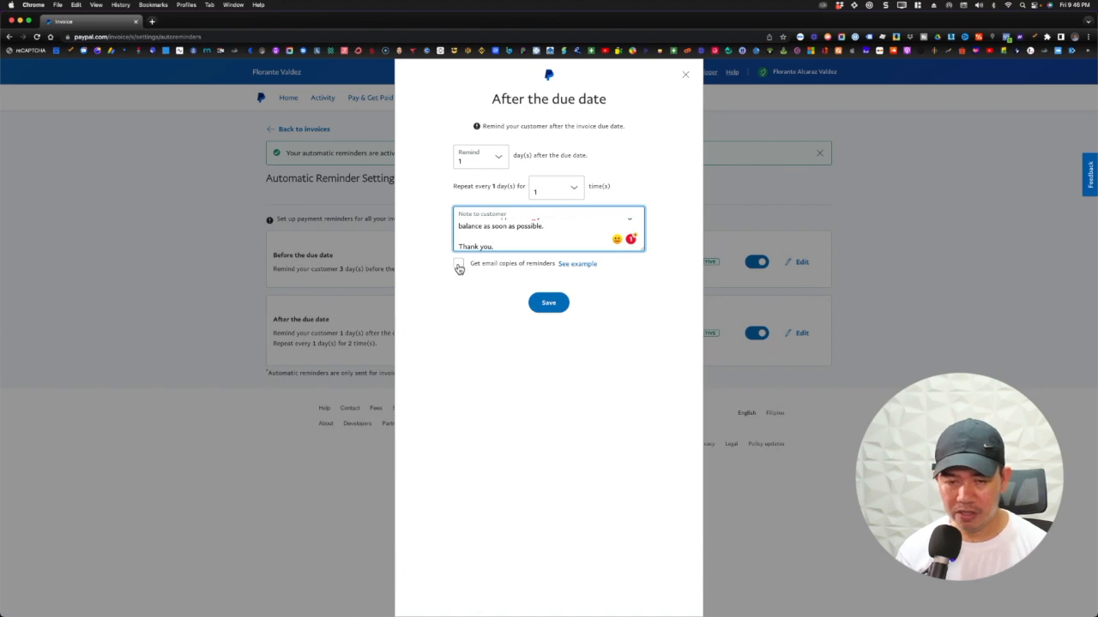
# - Save the after-due-date reminder at 1 day after due, repeating 1 time
pyautogui.click(458, 263)
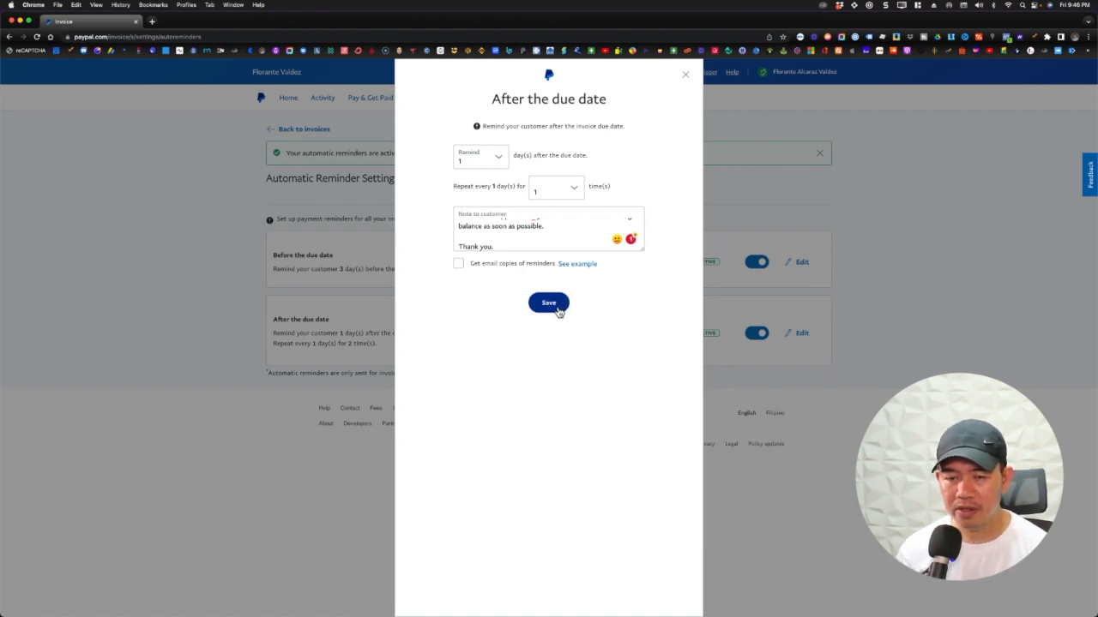
pyautogui.click(548, 302)
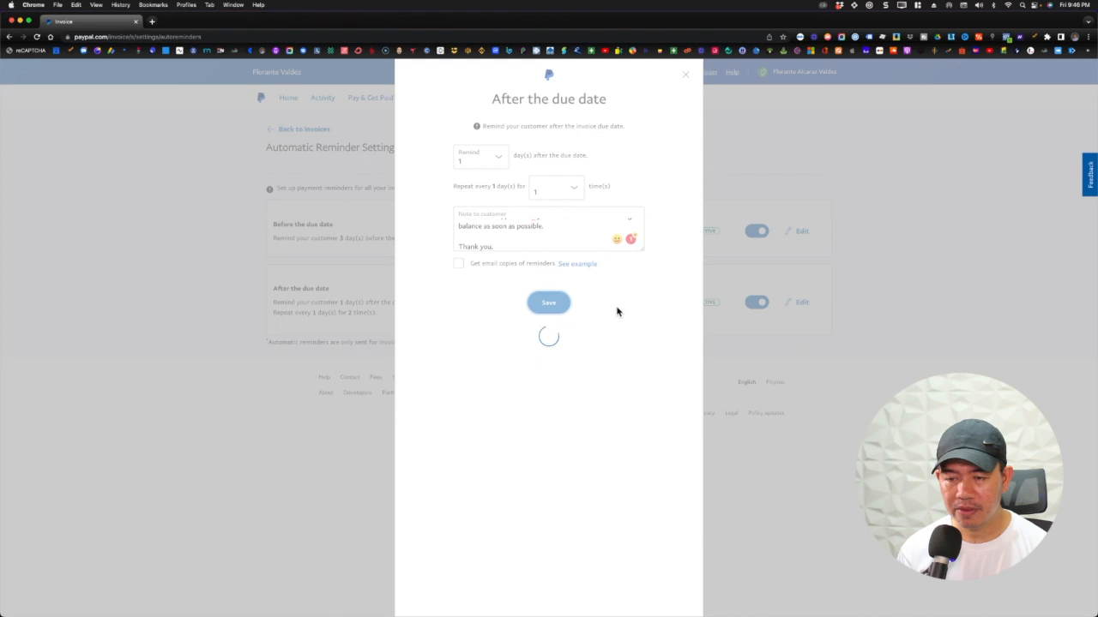
pyautogui.click(548, 302)
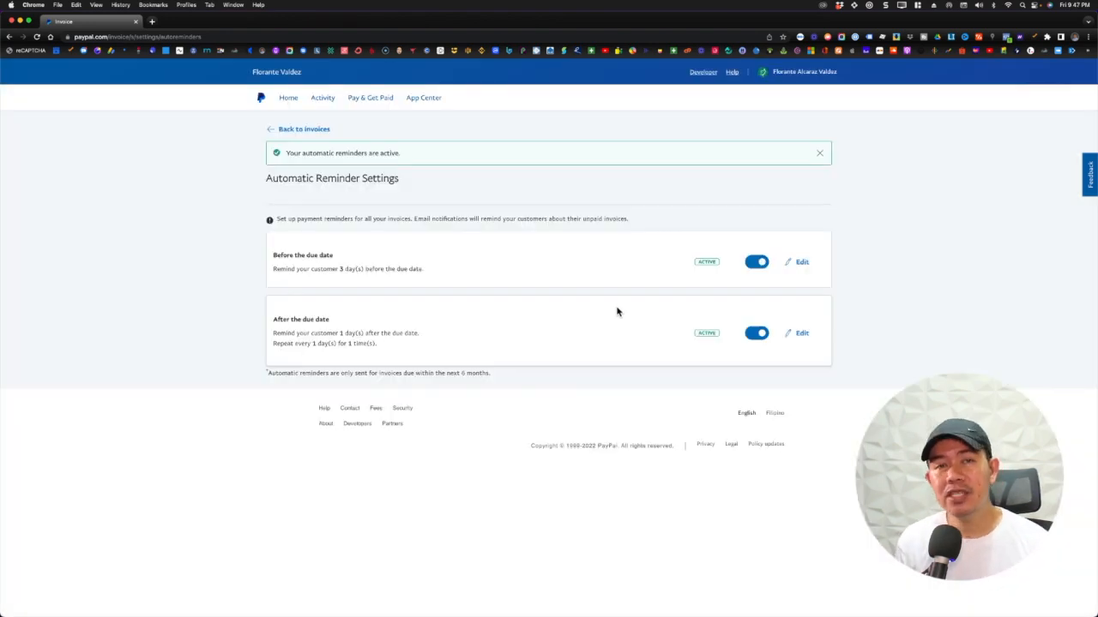